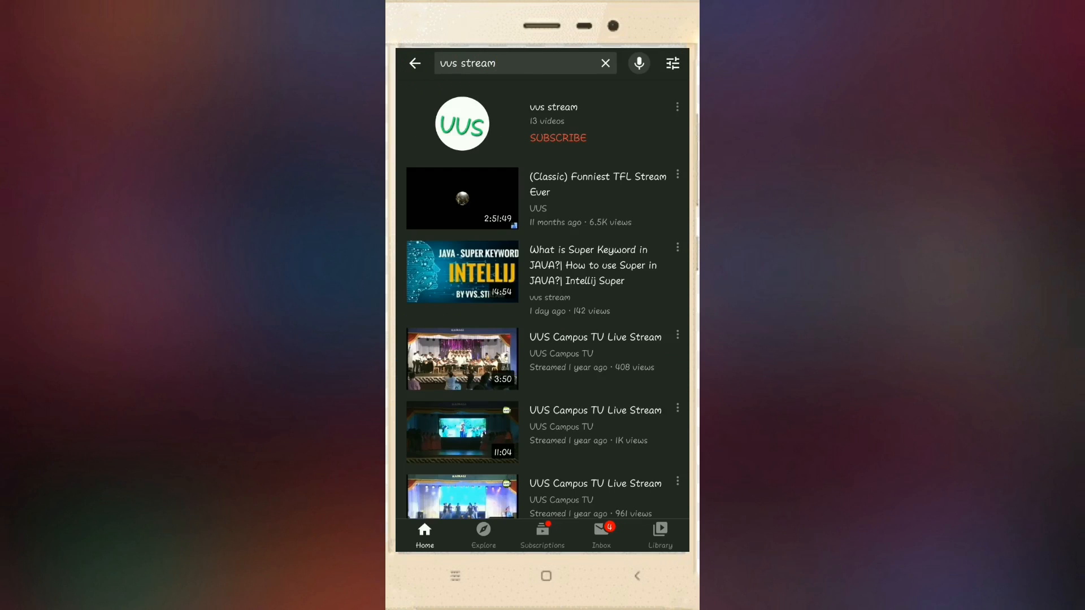
# Open the vvs stream channel home page with its uploads and playlists on YouTube.
pyautogui.click(558, 137)
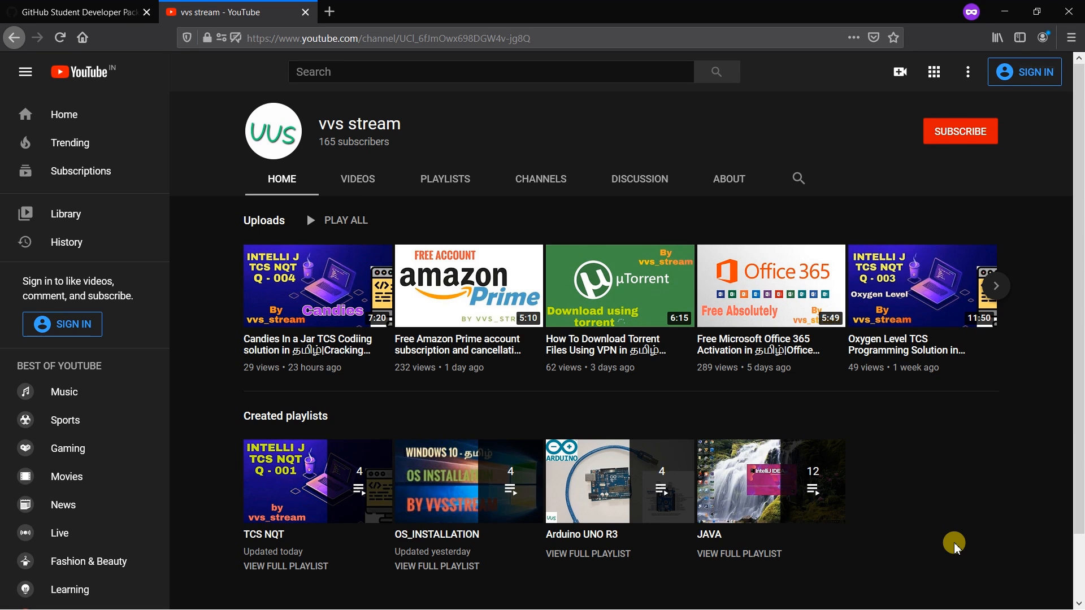
pyautogui.moveTo(826, 451)
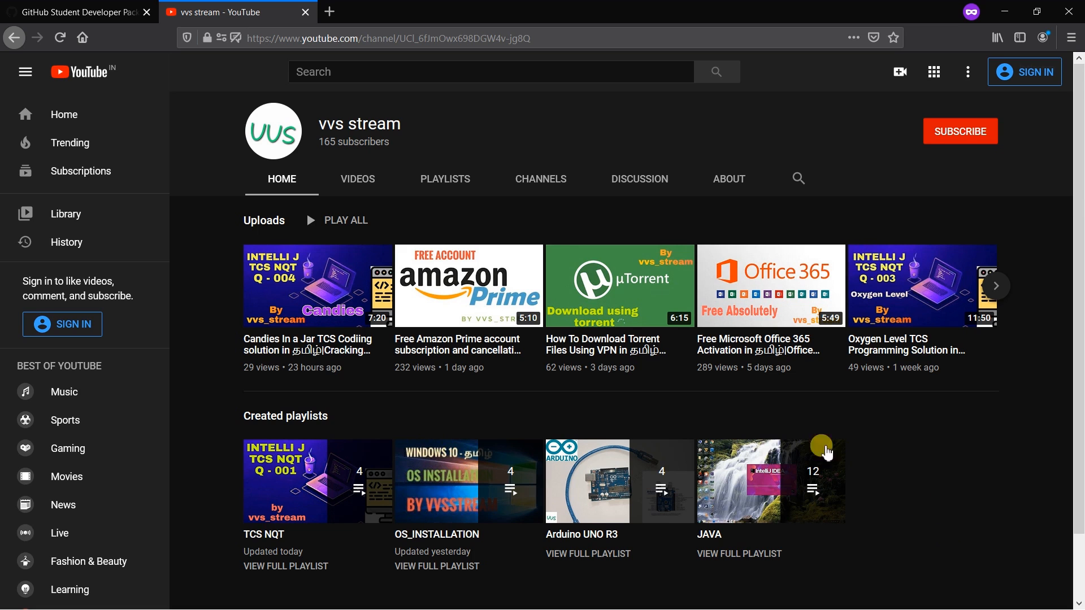
# Switch to the GitHub Student Developer Pack tab at education.github.com/pack.
pyautogui.click(76, 12)
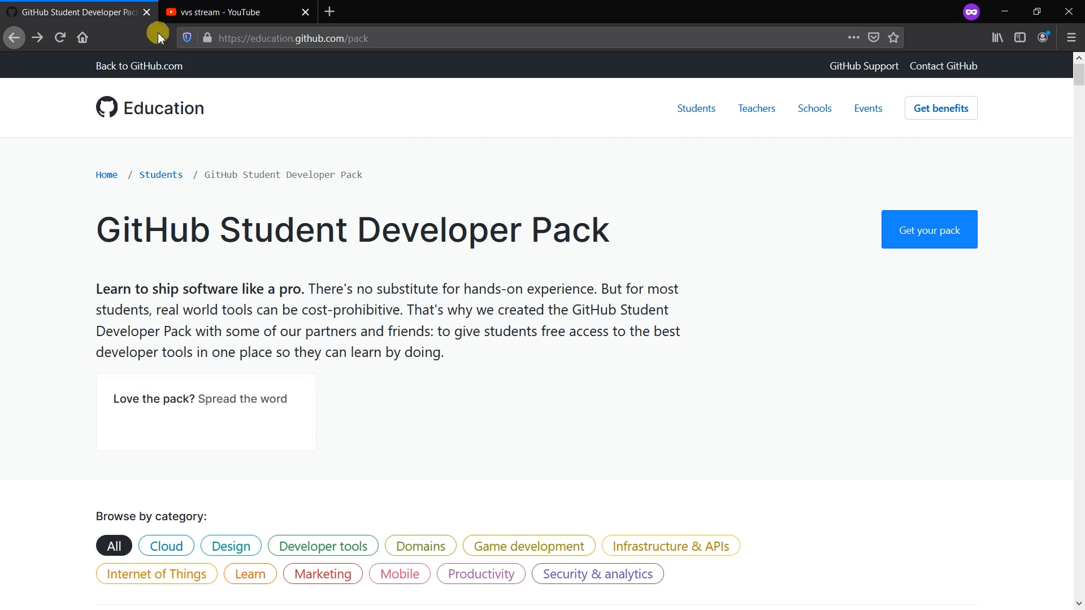
pyautogui.moveTo(289, 37)
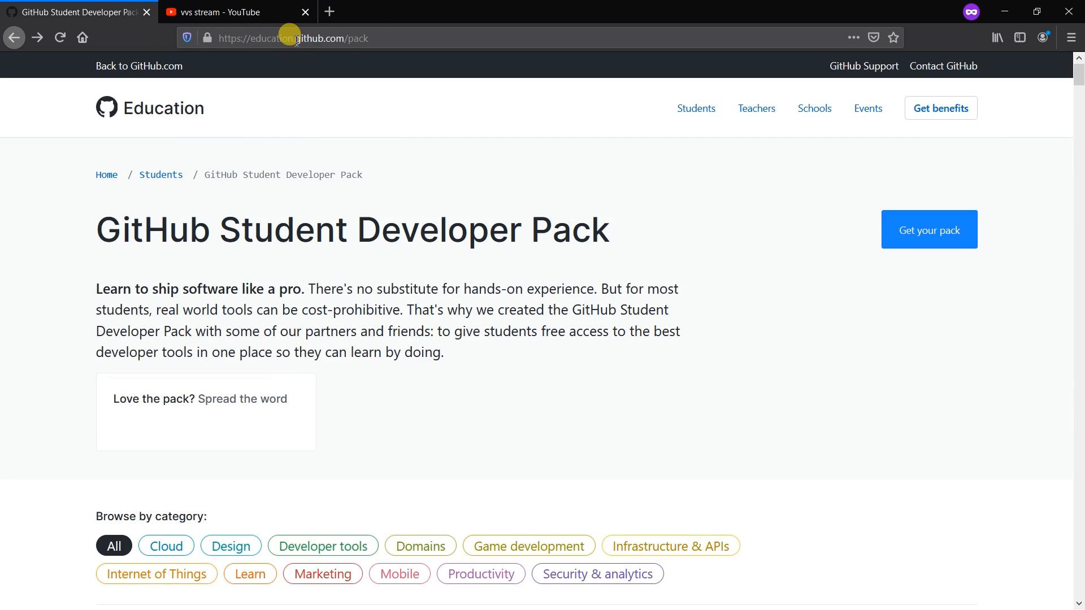
pyautogui.moveTo(373, 27)
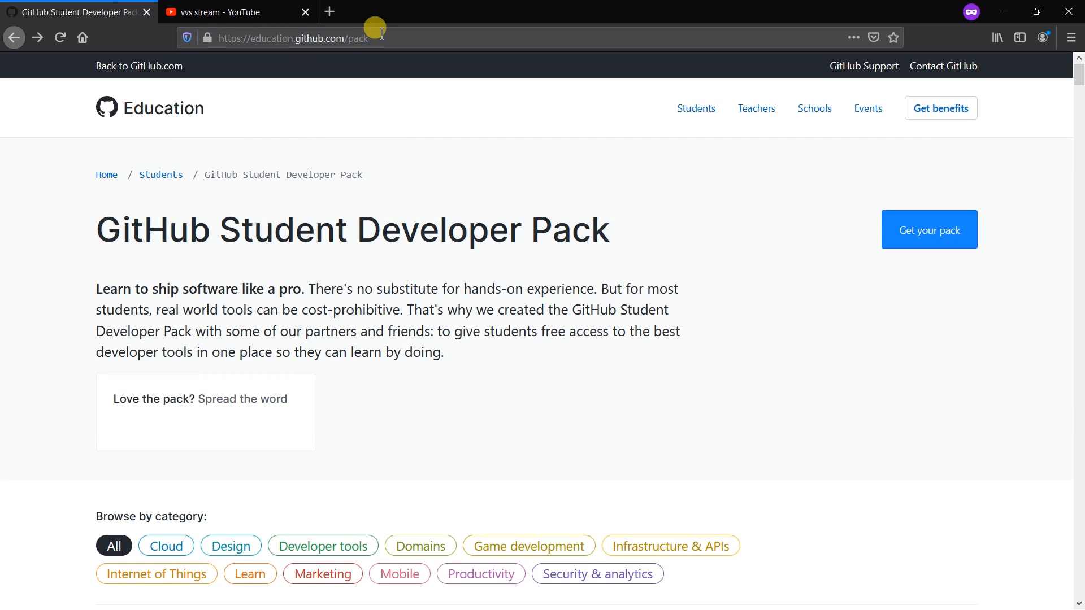
pyautogui.click(293, 37)
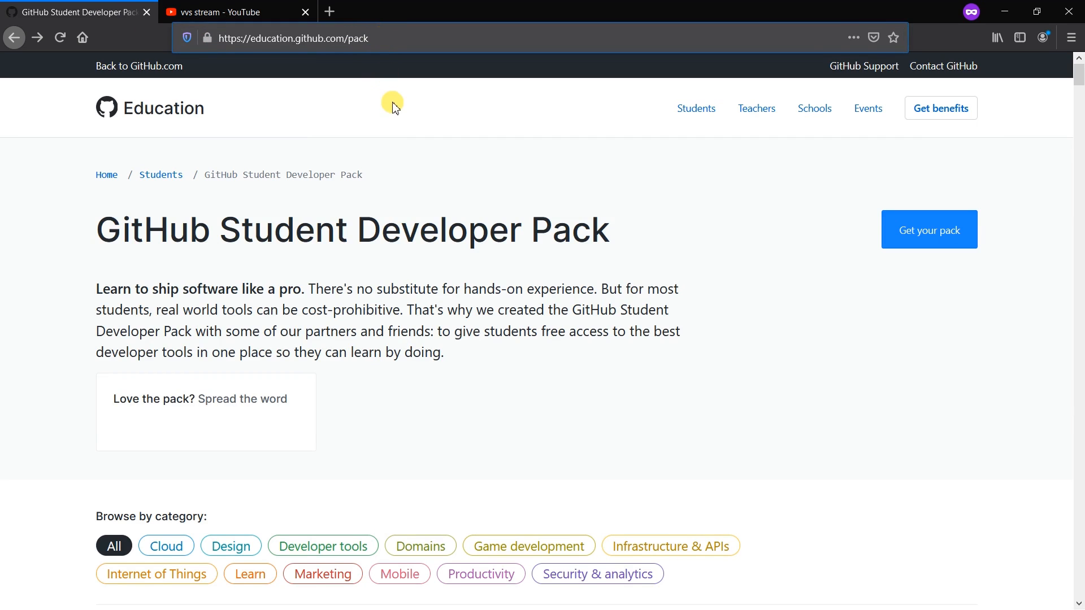
pyautogui.moveTo(385, 76)
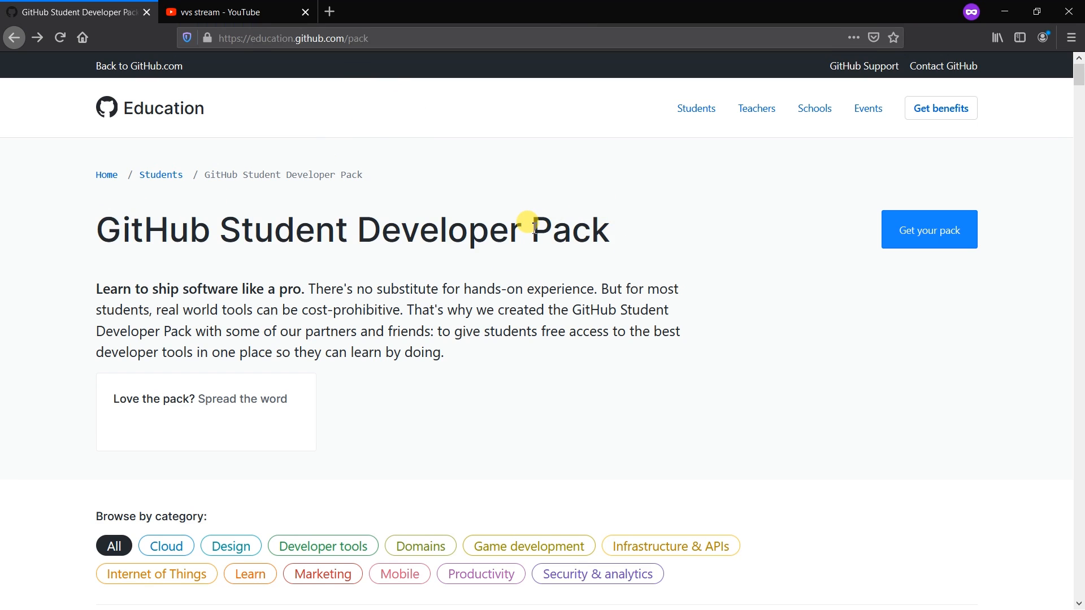
# Browse the offer cards for DigitalOcean, Name.com, JetBrains, Microsoft Azure, Unity and Educative.
pyautogui.scroll(-3)
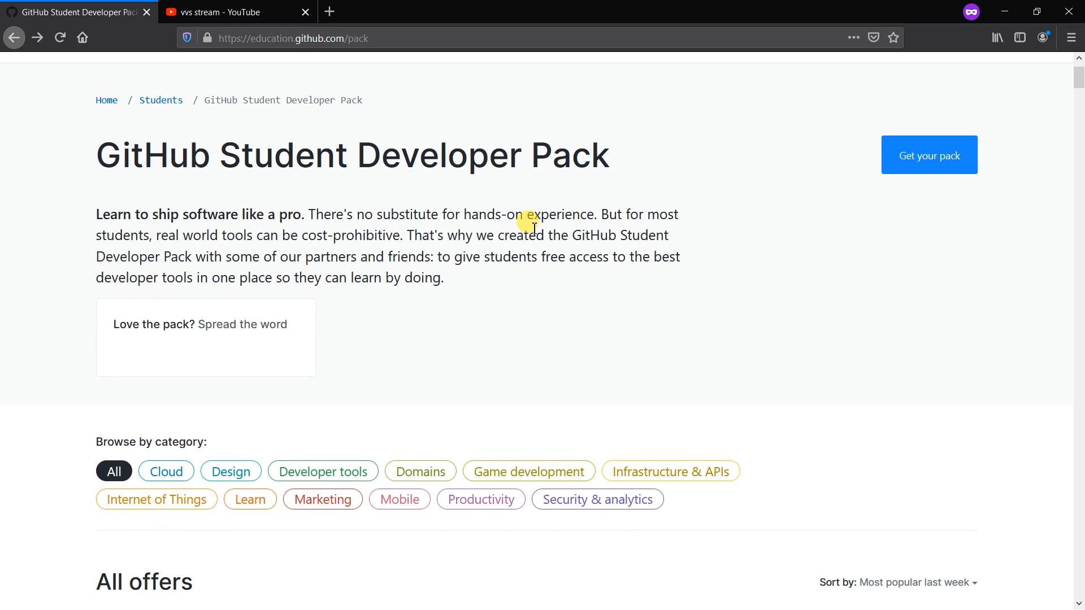
pyautogui.scroll(-3)
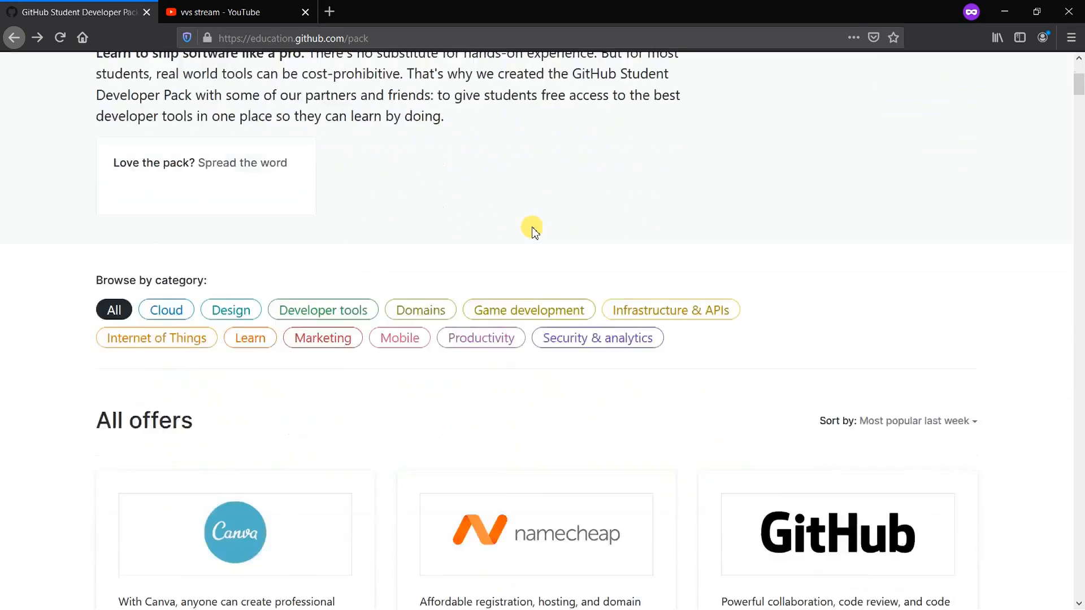
pyautogui.scroll(-3)
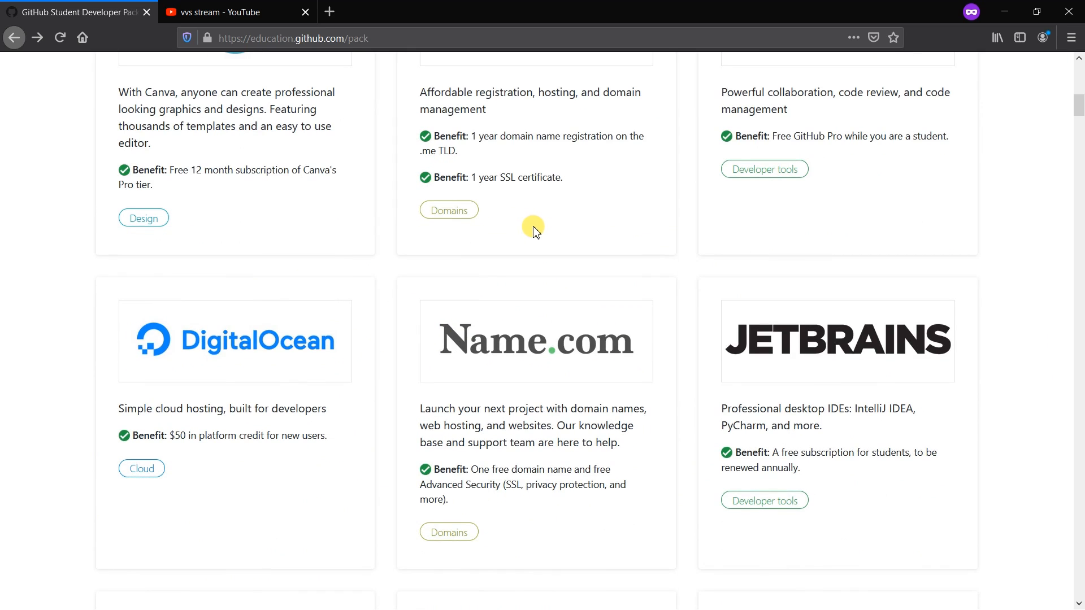
pyautogui.scroll(-3)
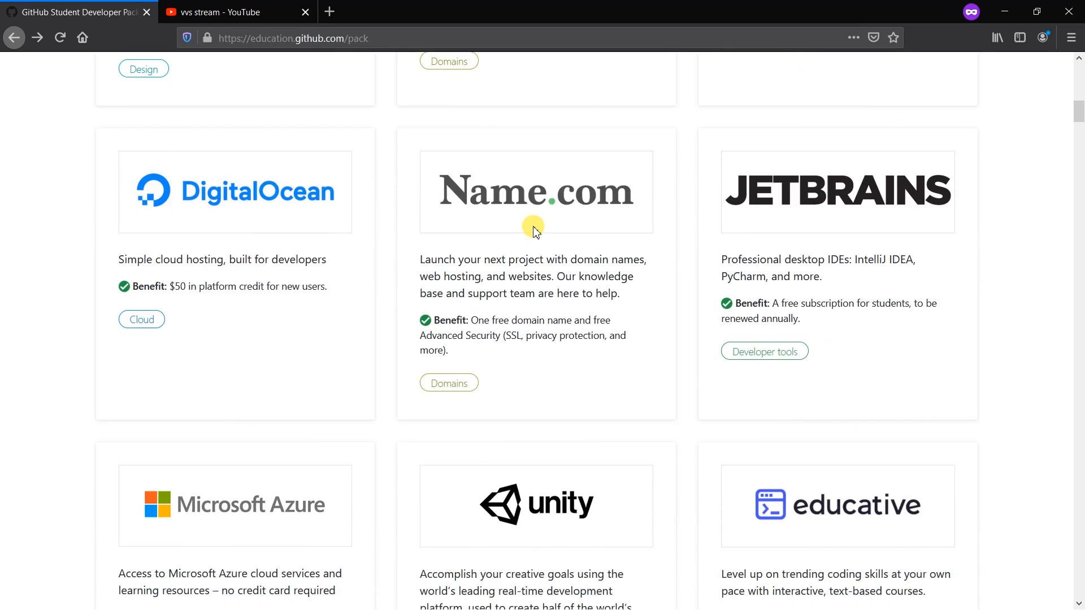
pyautogui.scroll(-3)
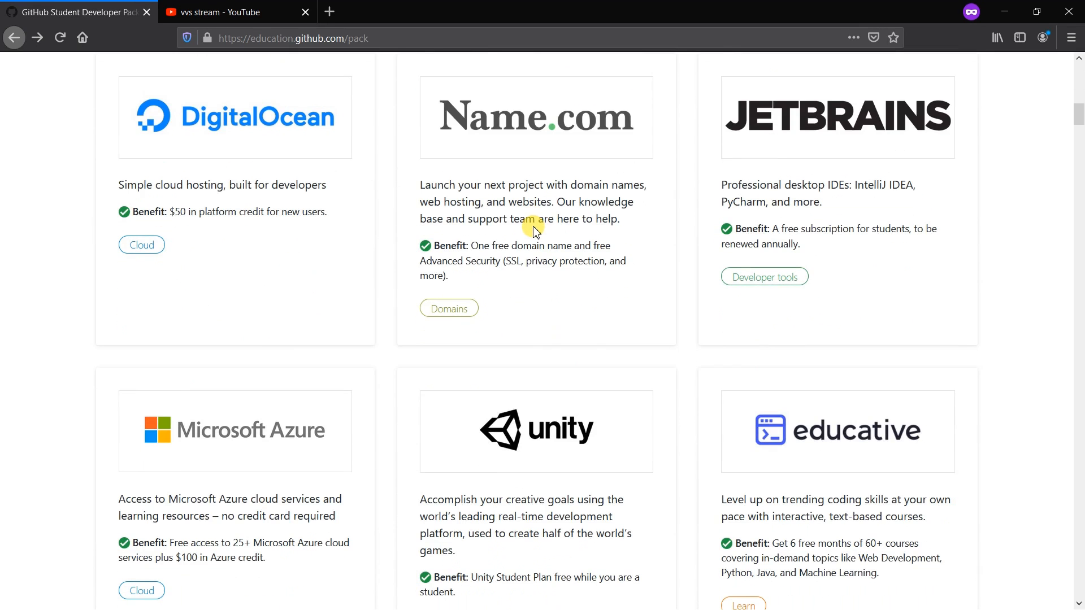
pyautogui.scroll(-3)
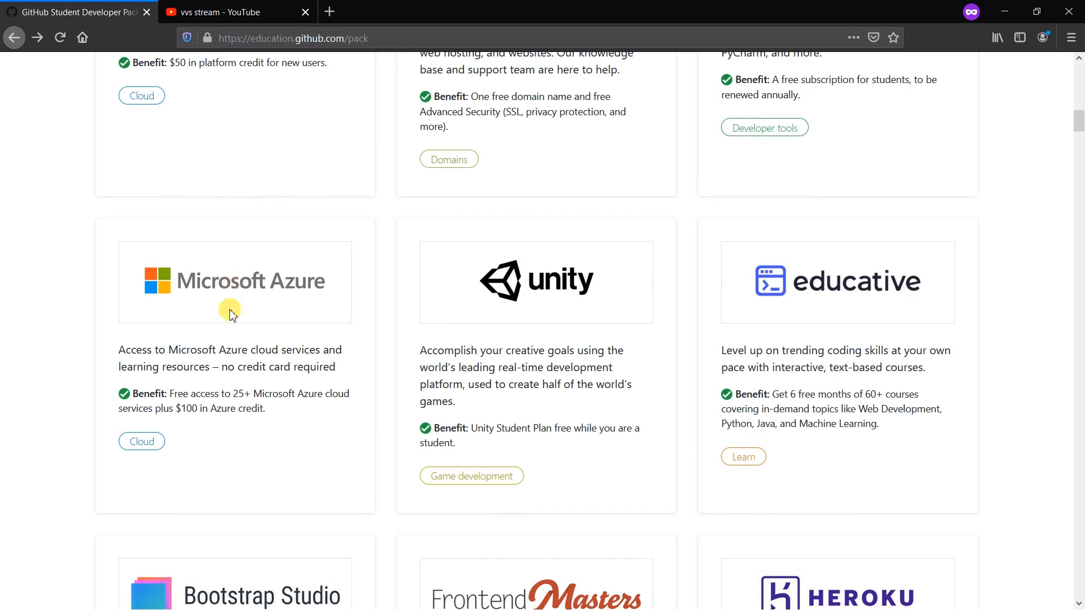
pyautogui.doubleClick(197, 408)
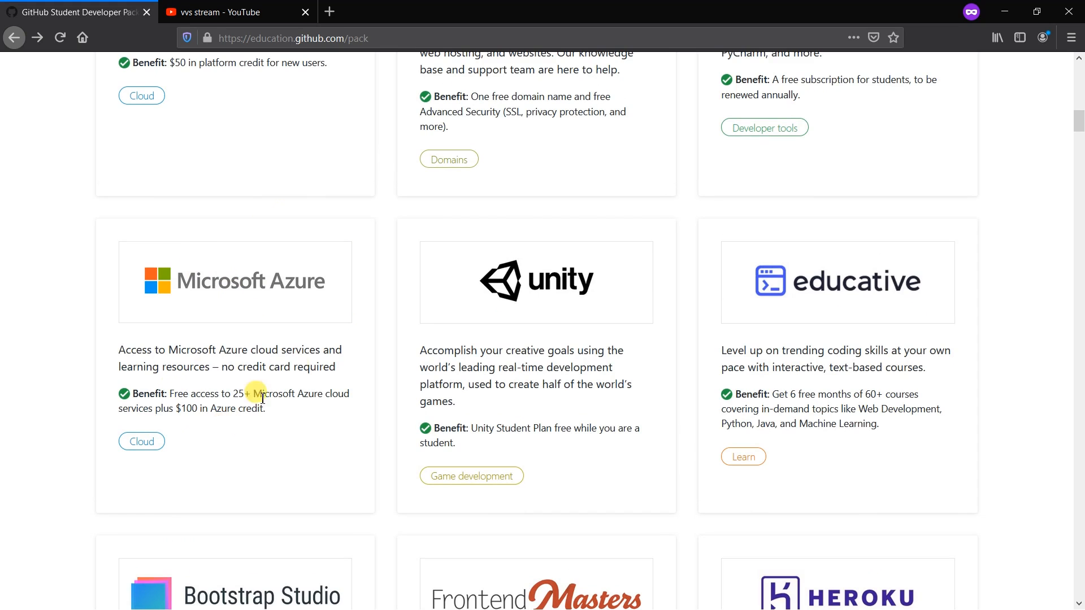
pyautogui.scroll(3)
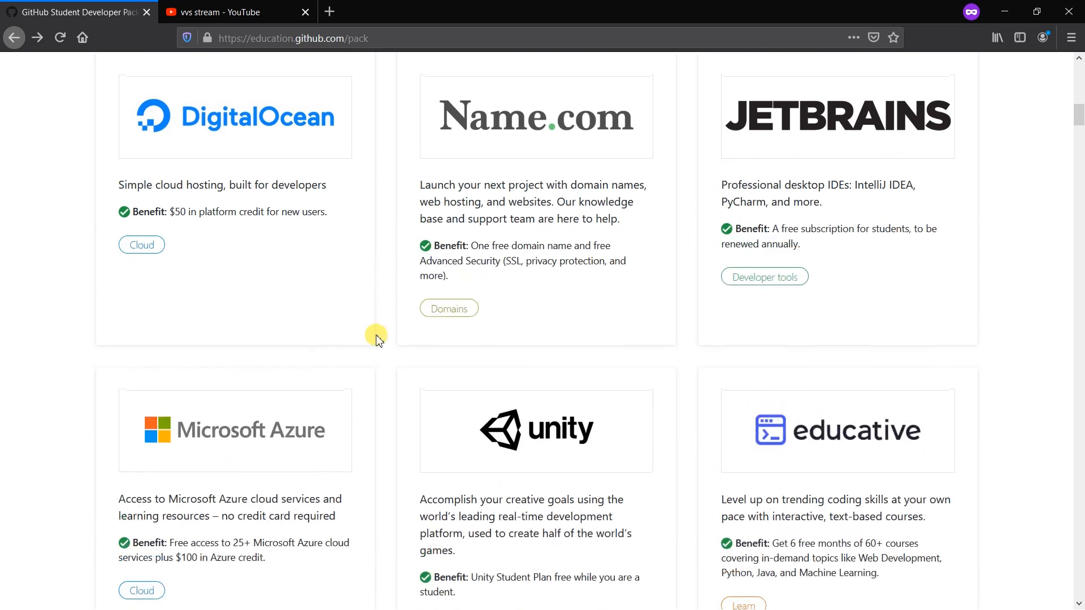
pyautogui.moveTo(794, 173)
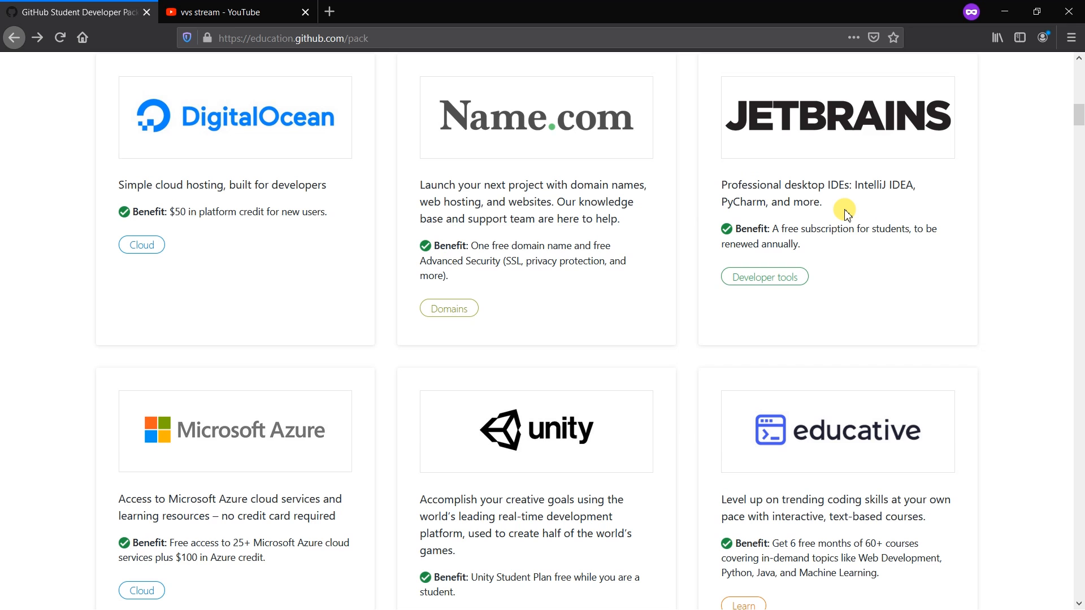
pyautogui.moveTo(598, 122)
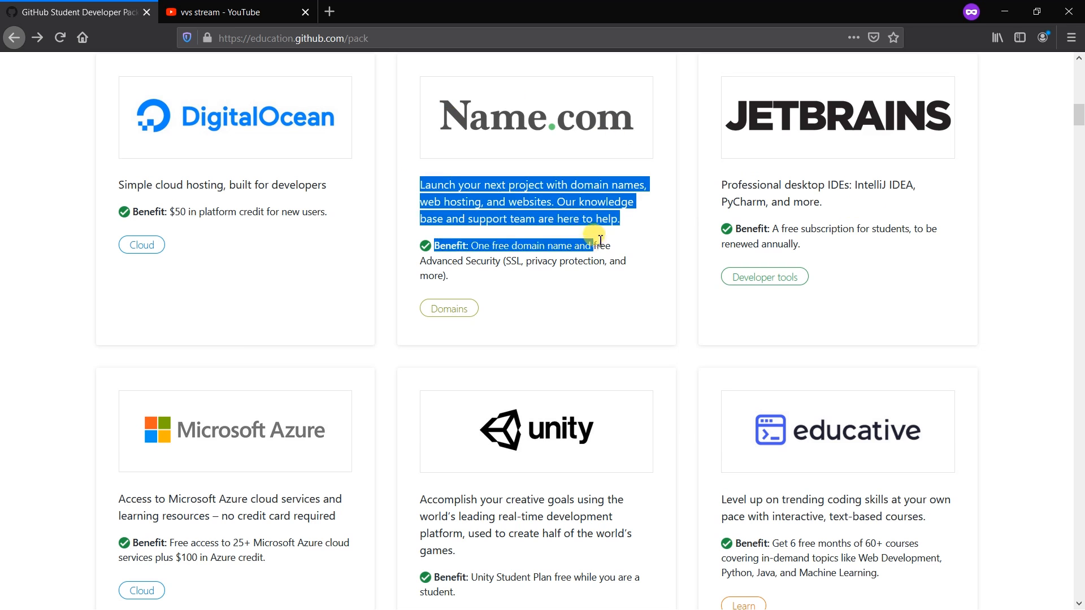
pyautogui.click(611, 275)
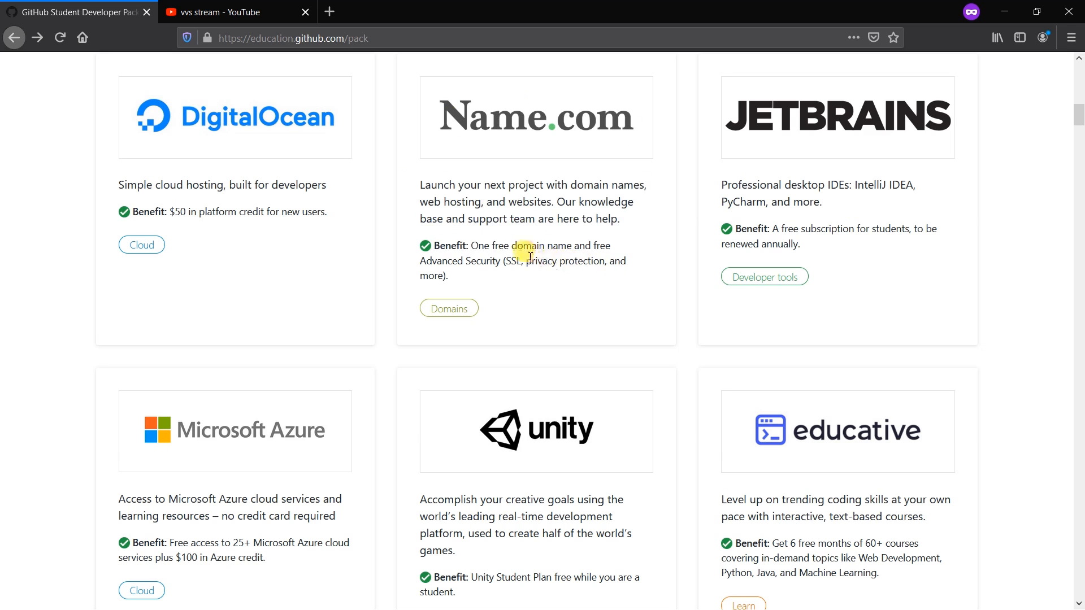
pyautogui.moveTo(588, 285)
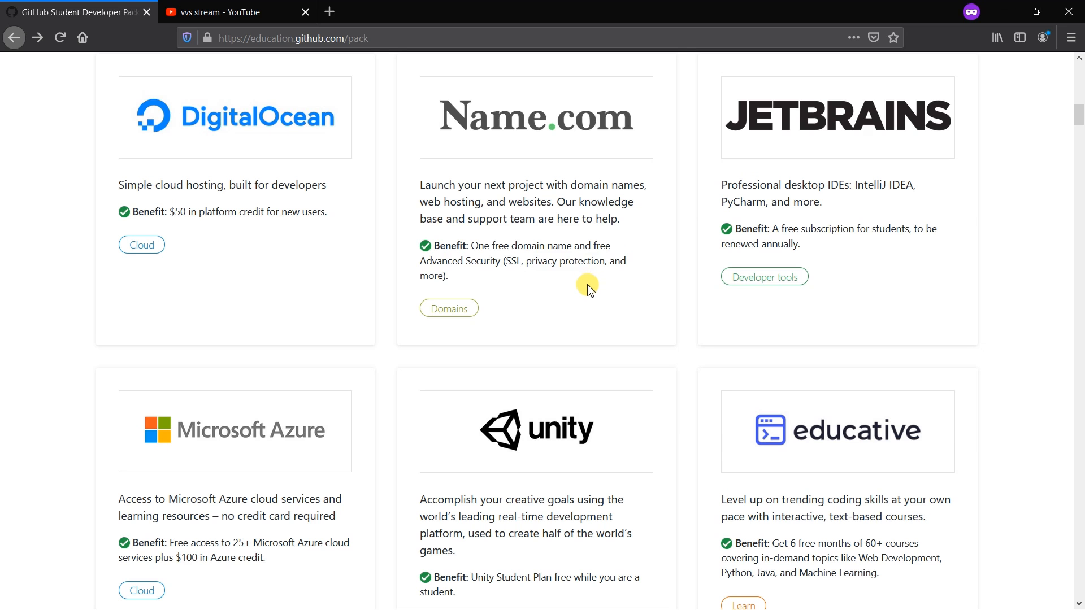
# Browse the remaining offers from MongoDB to Icons8, then return to the page top.
pyautogui.scroll(-3)
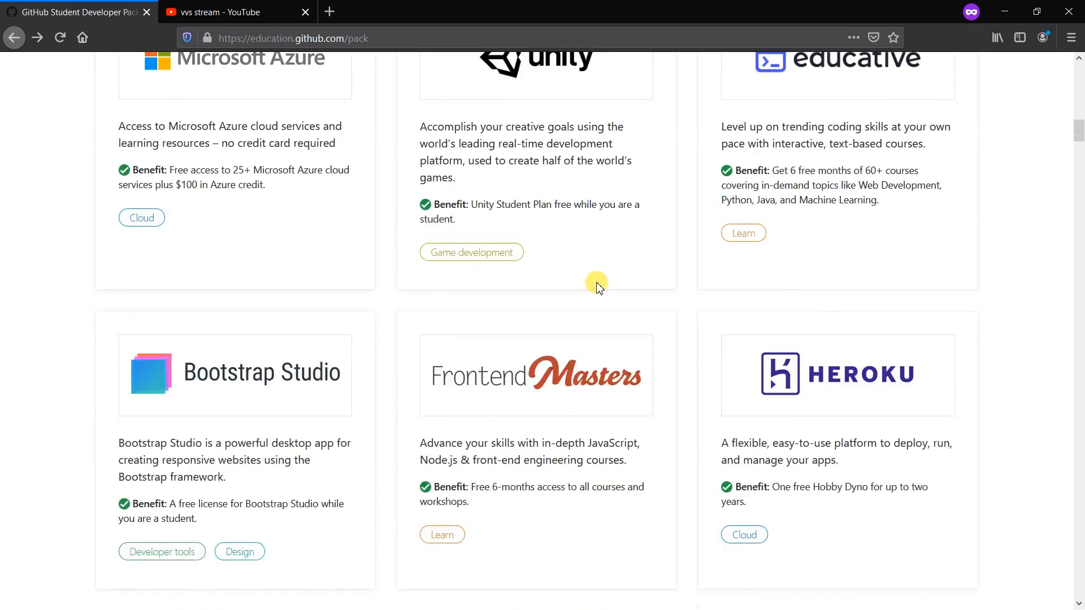
pyautogui.scroll(-3)
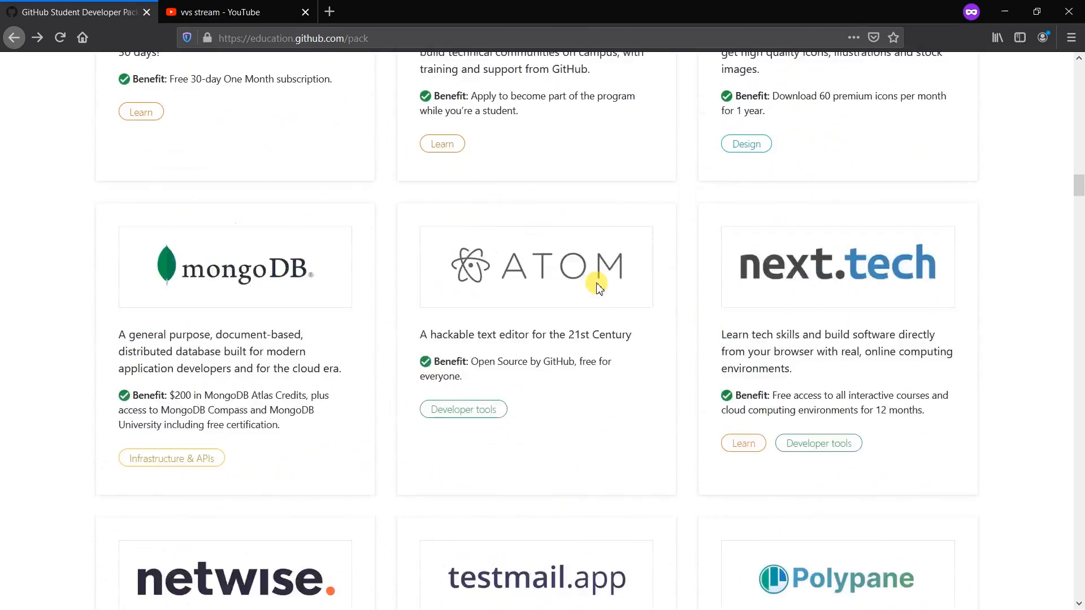
pyautogui.scroll(-3)
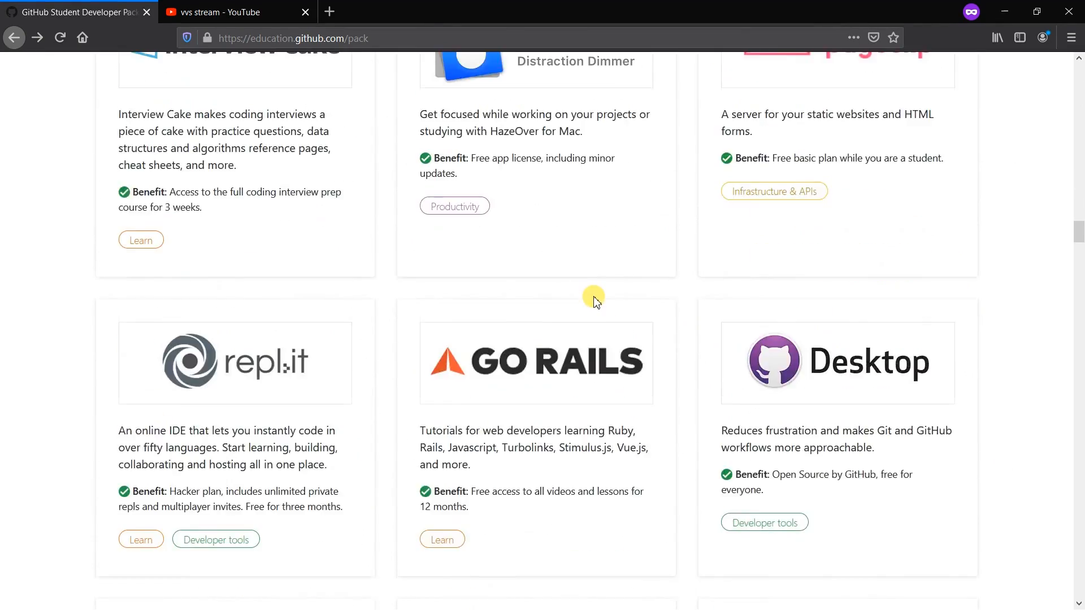
pyautogui.scroll(3)
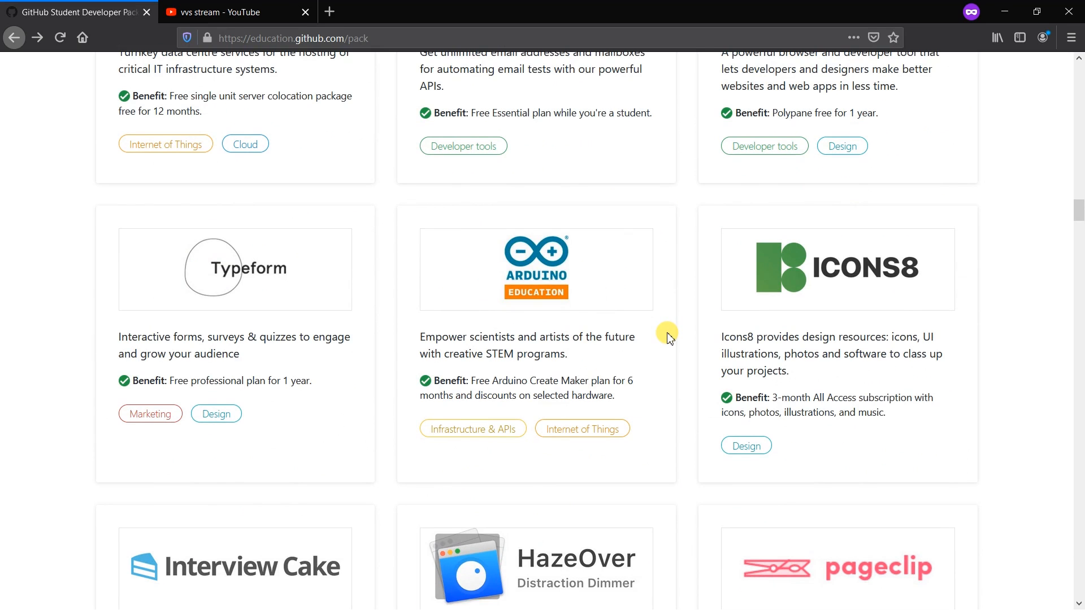
pyautogui.scroll(3)
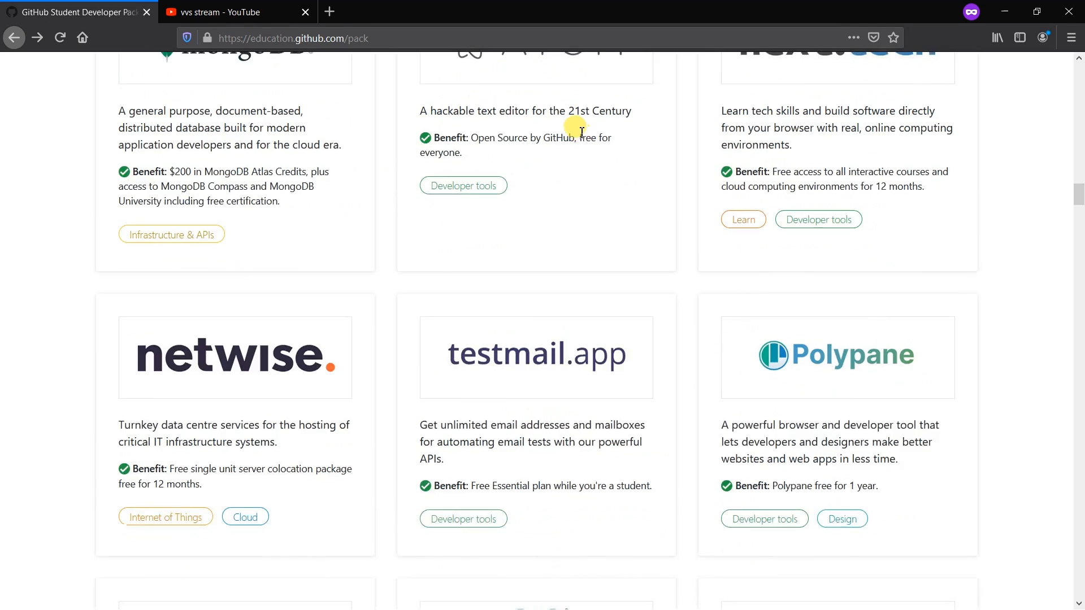
pyautogui.scroll(3)
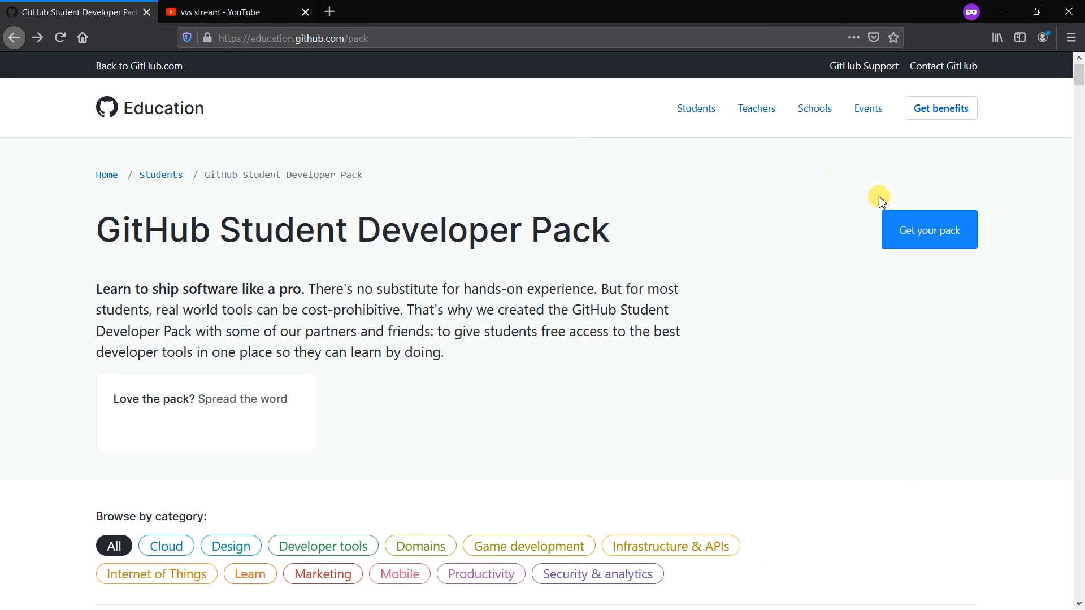
# Start the Student Developer Pack application with Get your pack, handling the GitHub sign-in.
pyautogui.click(928, 229)
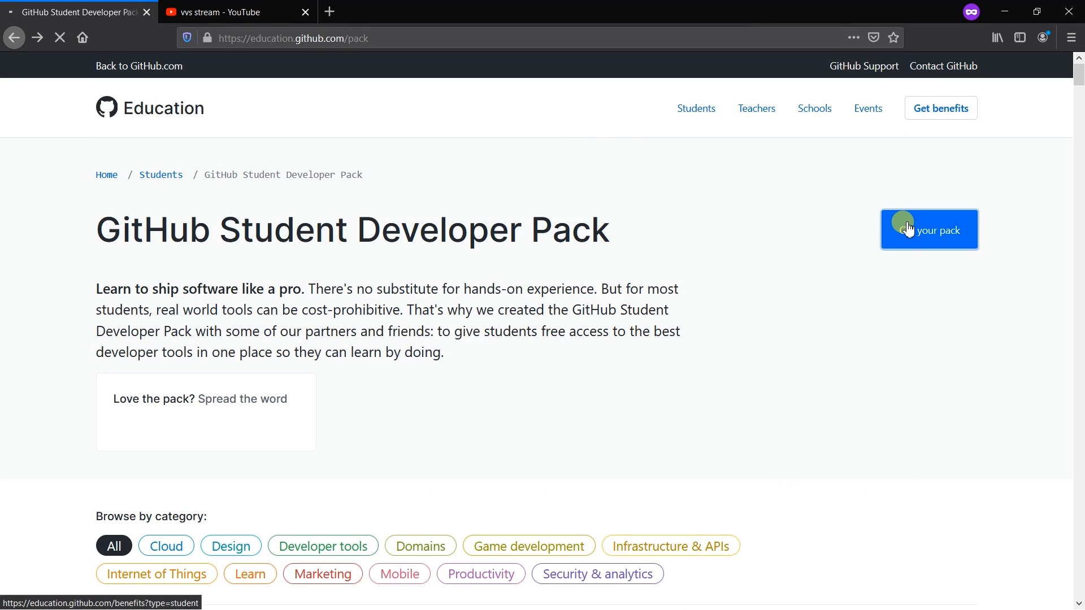
pyautogui.click(928, 229)
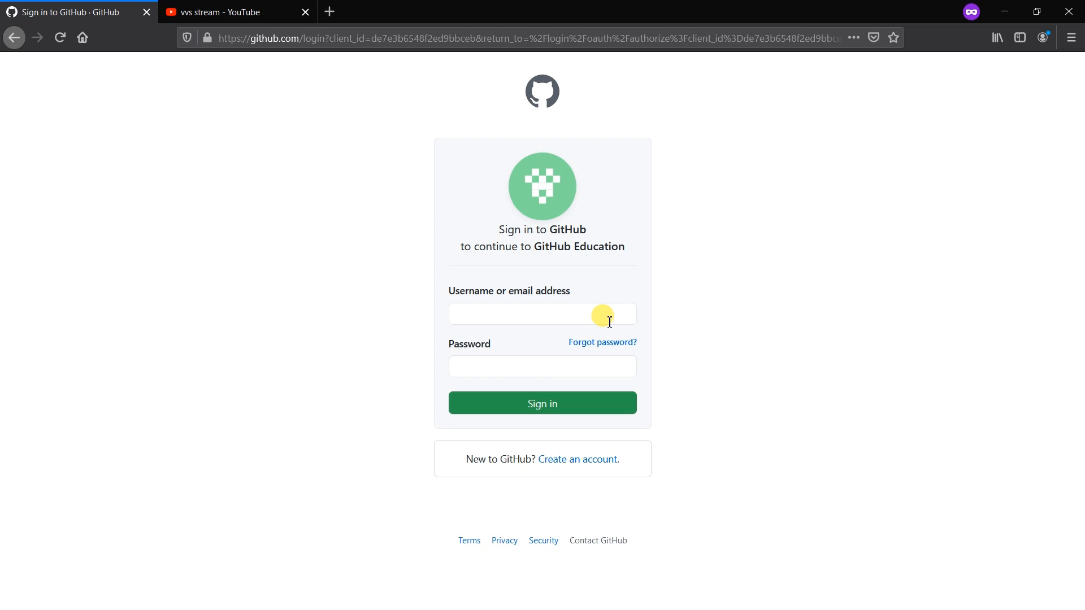
pyautogui.click(542, 403)
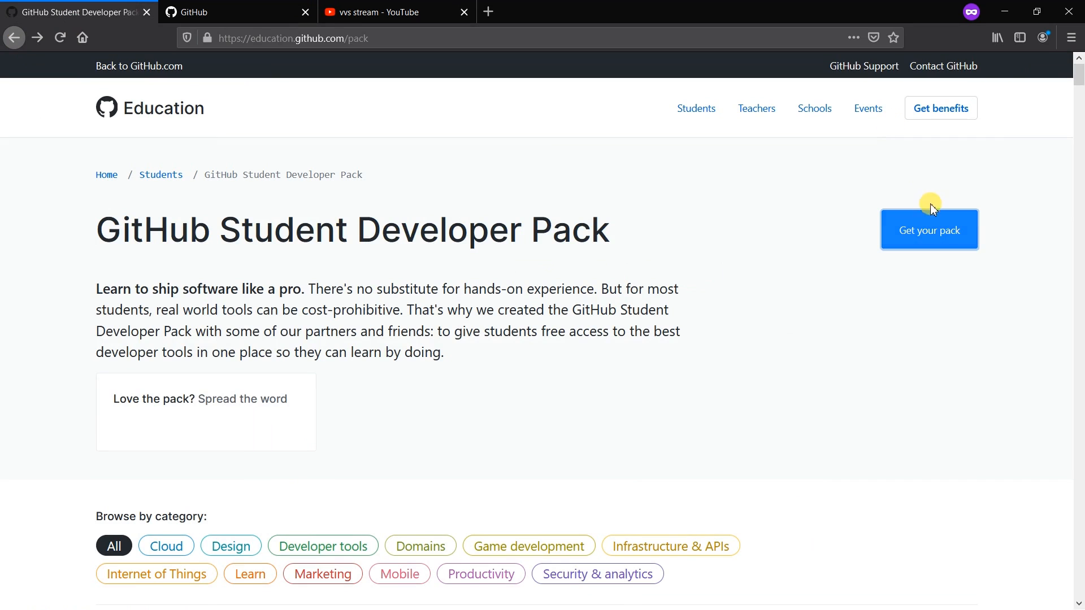
pyautogui.click(928, 230)
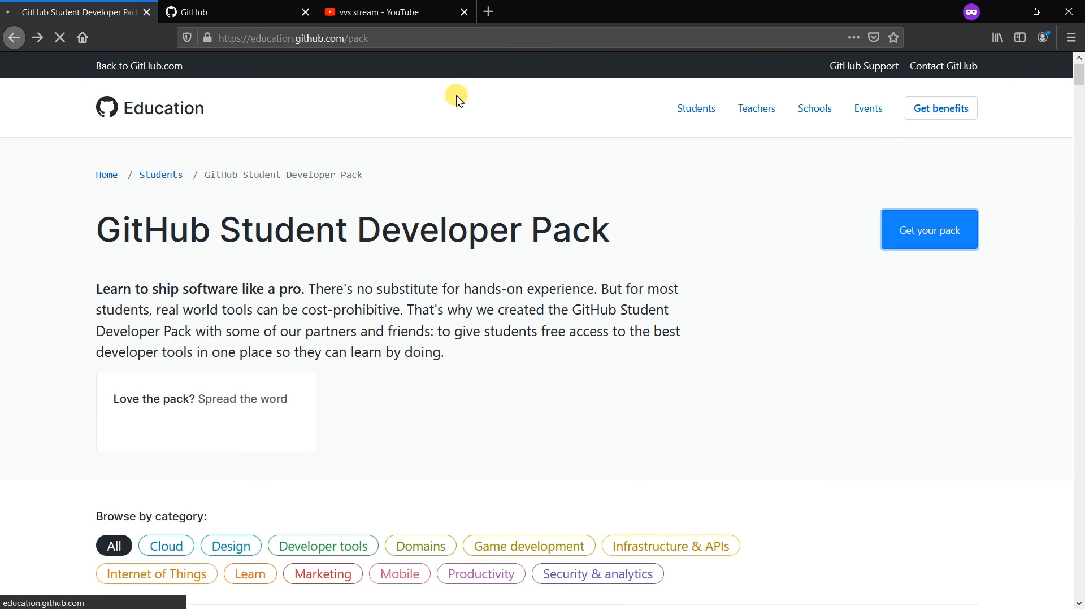
# Load the student benefits application page listing the eligibility requirements.
pyautogui.click(929, 230)
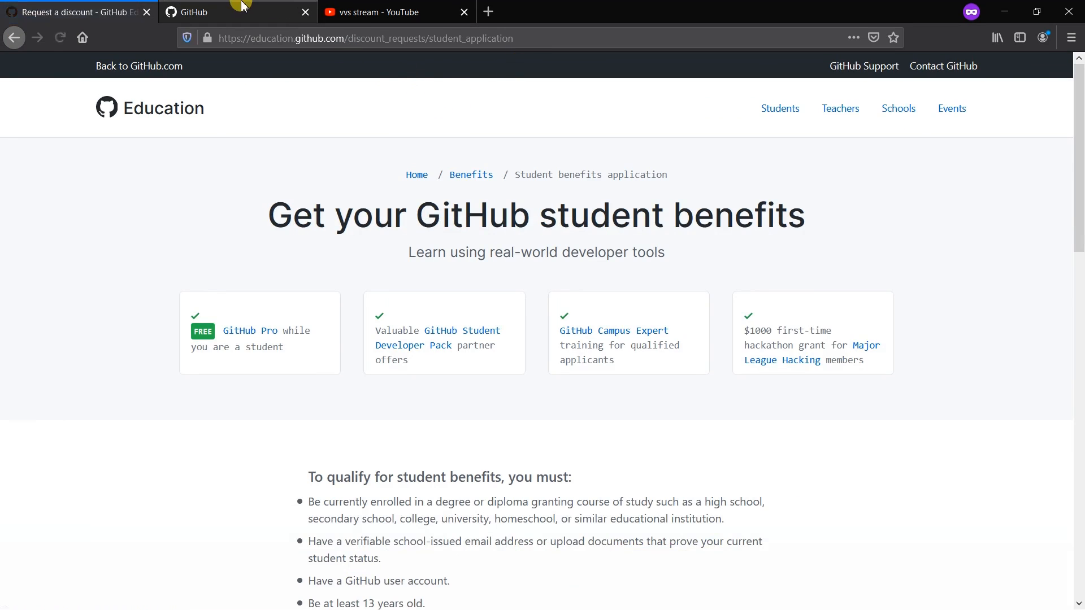
pyautogui.moveTo(382, 230)
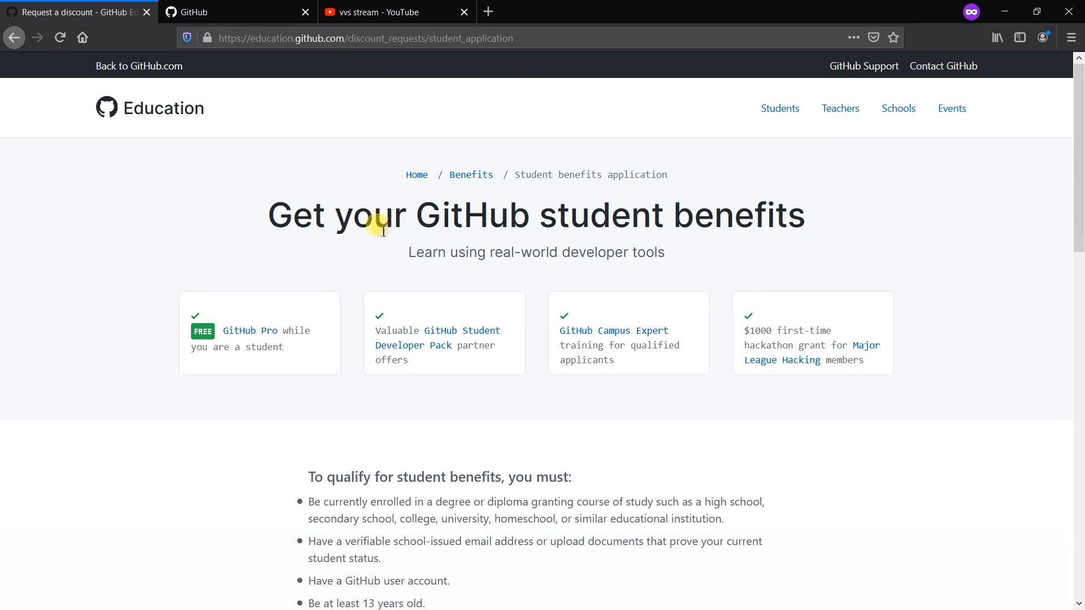
pyautogui.moveTo(553, 241)
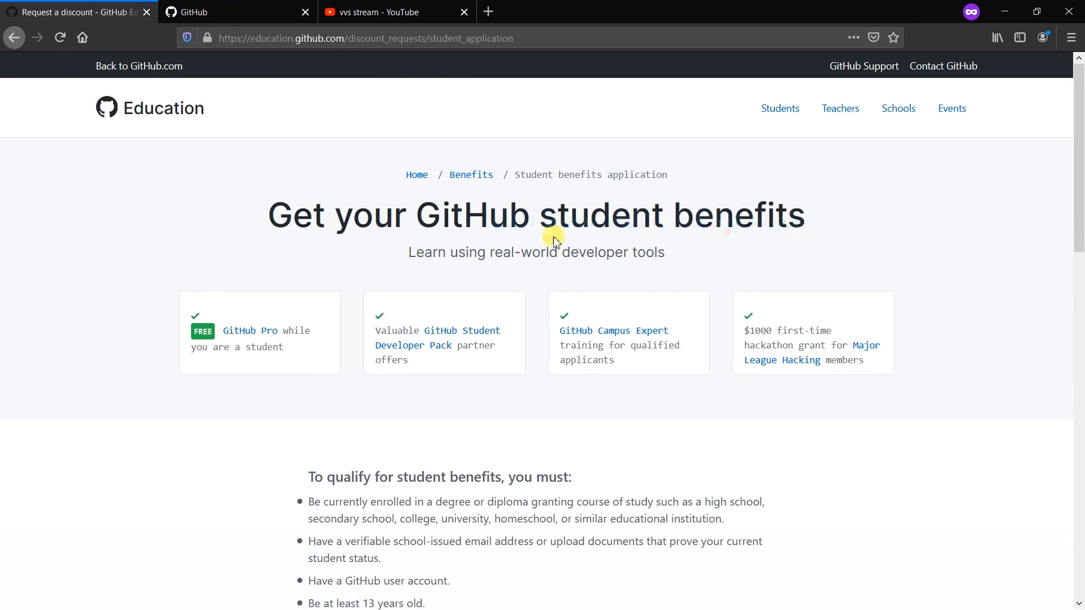
pyautogui.moveTo(620, 261)
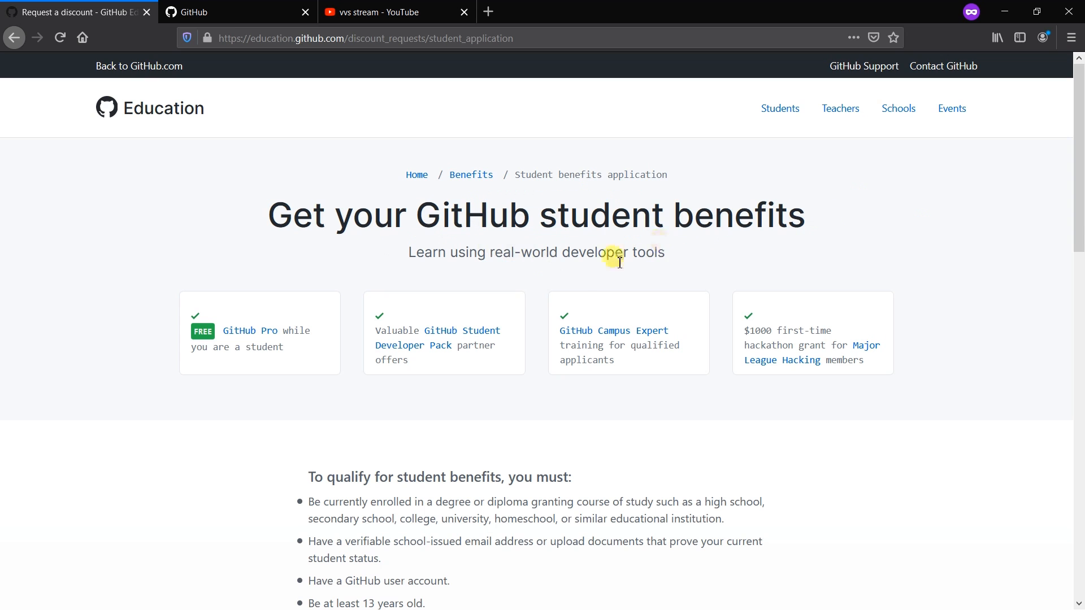
pyautogui.moveTo(526, 296)
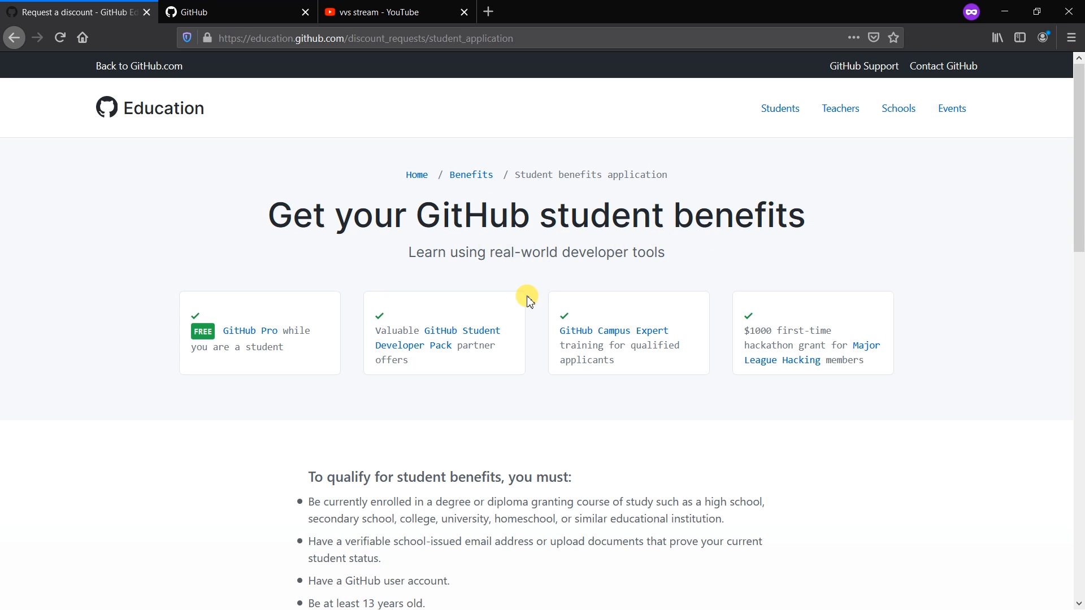
# Review the enrollment and email eligibility requirements on the application page.
pyautogui.scroll(-3)
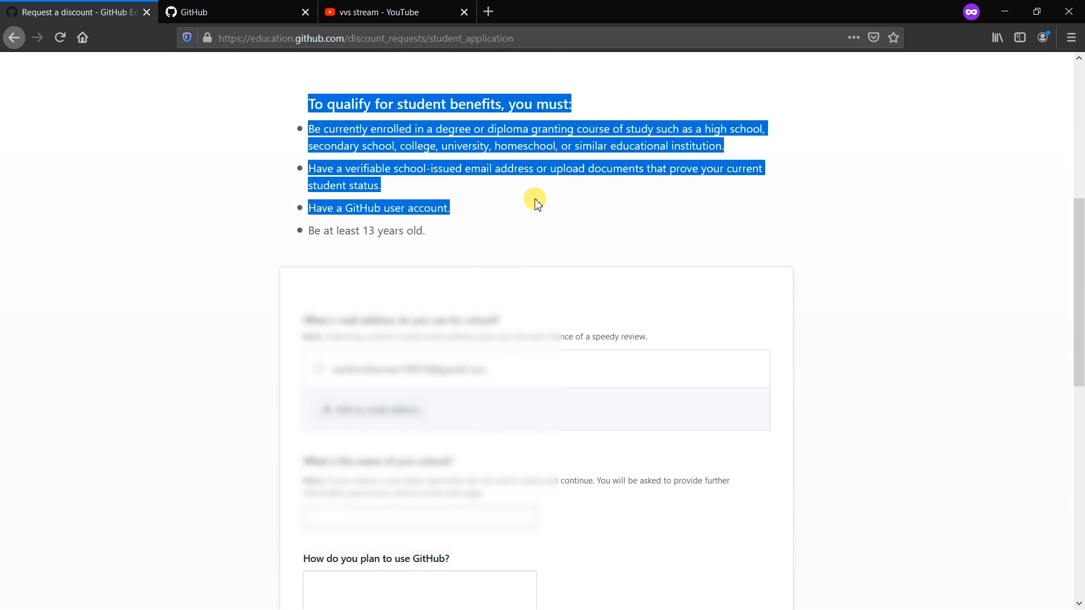
pyautogui.click(522, 230)
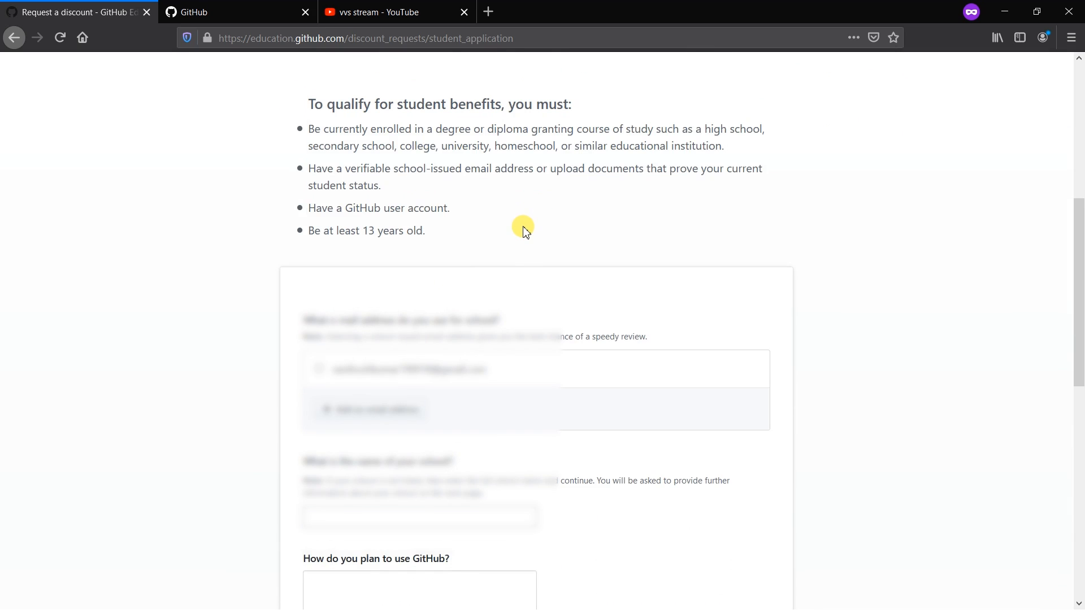
pyautogui.moveTo(317, 134)
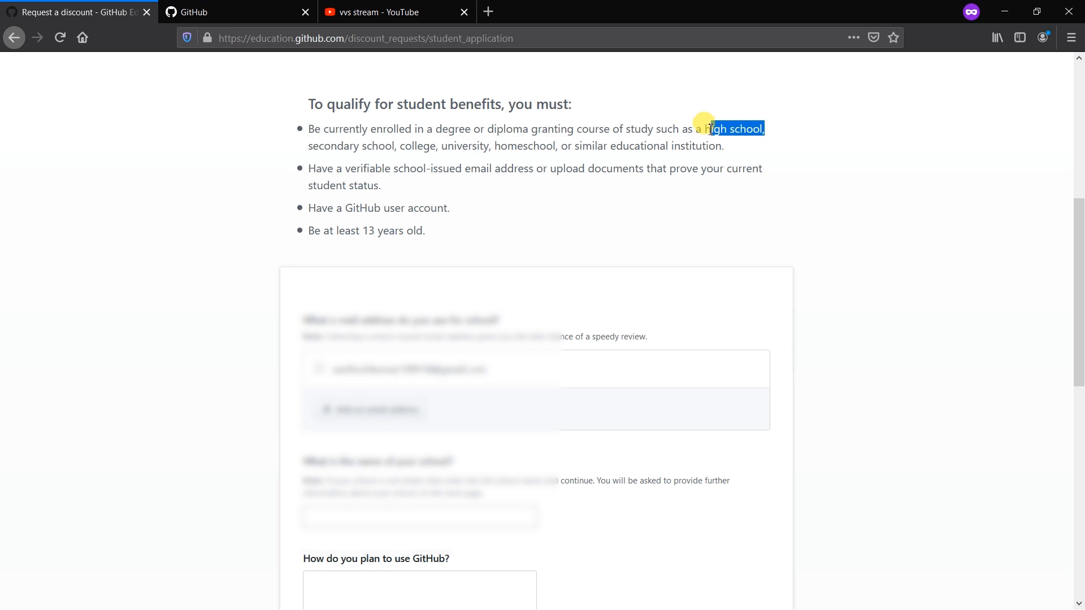
pyautogui.moveTo(430, 160)
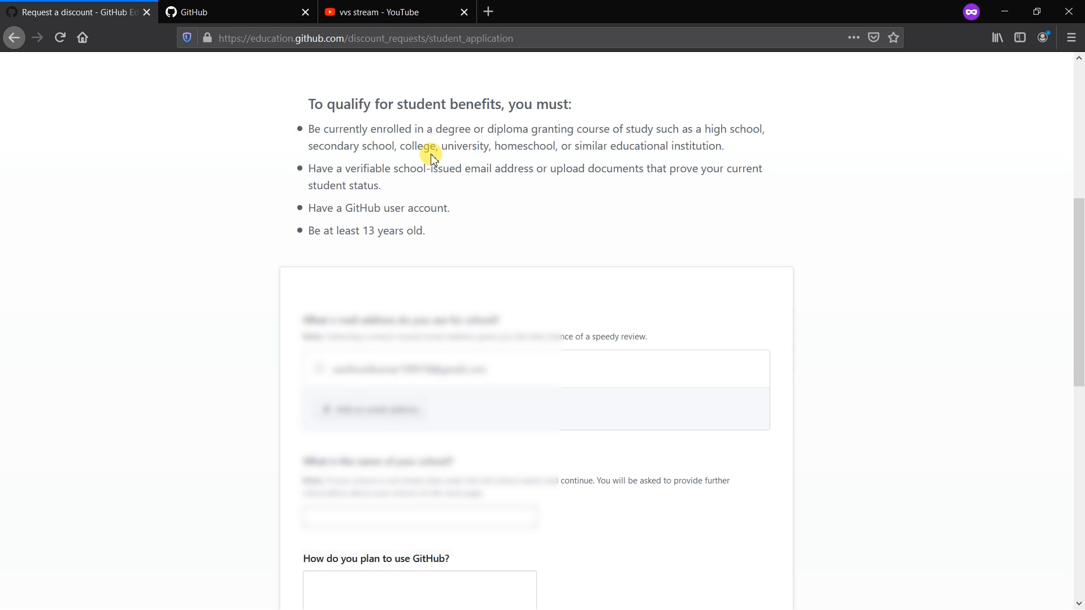
pyautogui.moveTo(448, 152)
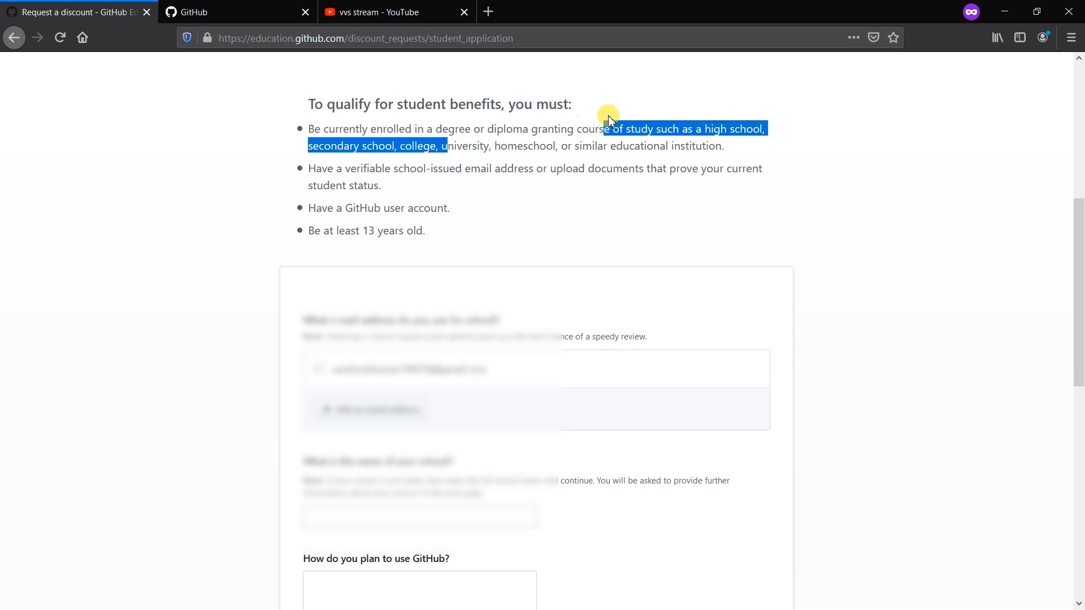
pyautogui.click(739, 154)
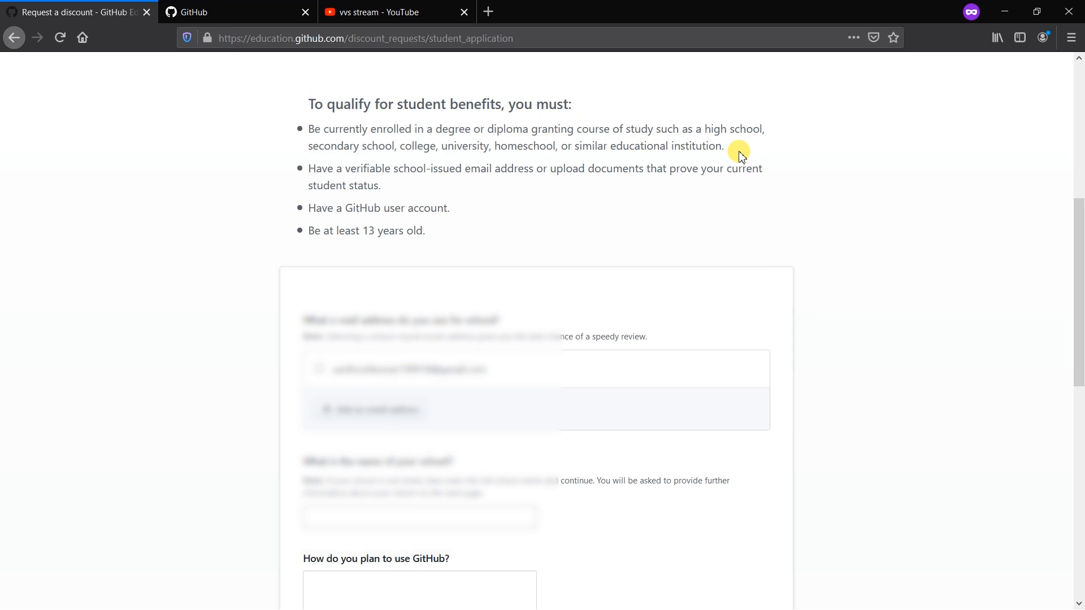
pyautogui.moveTo(369, 179)
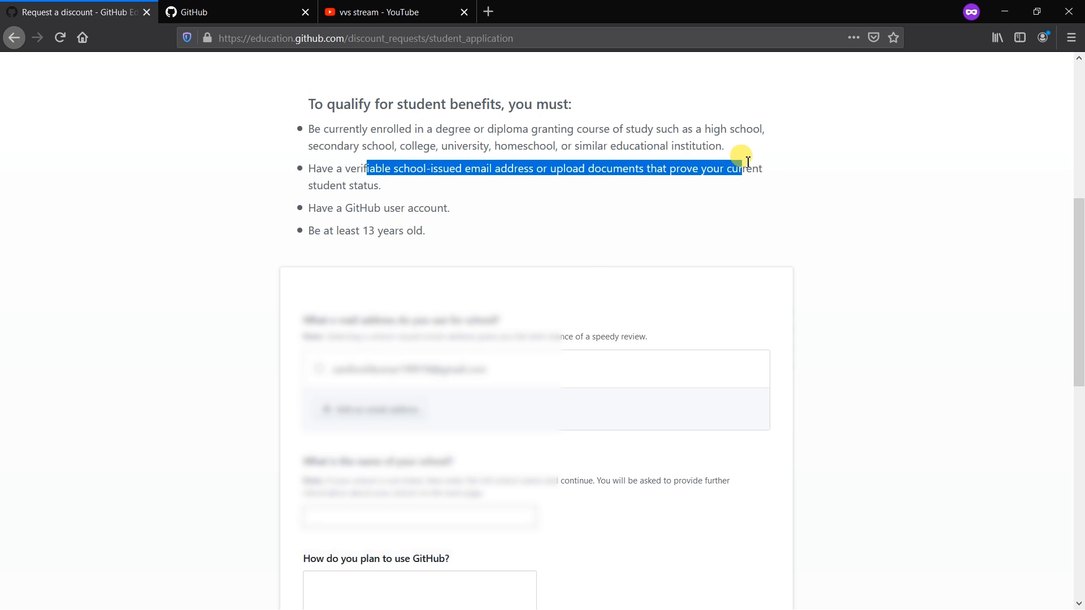
pyautogui.click(588, 191)
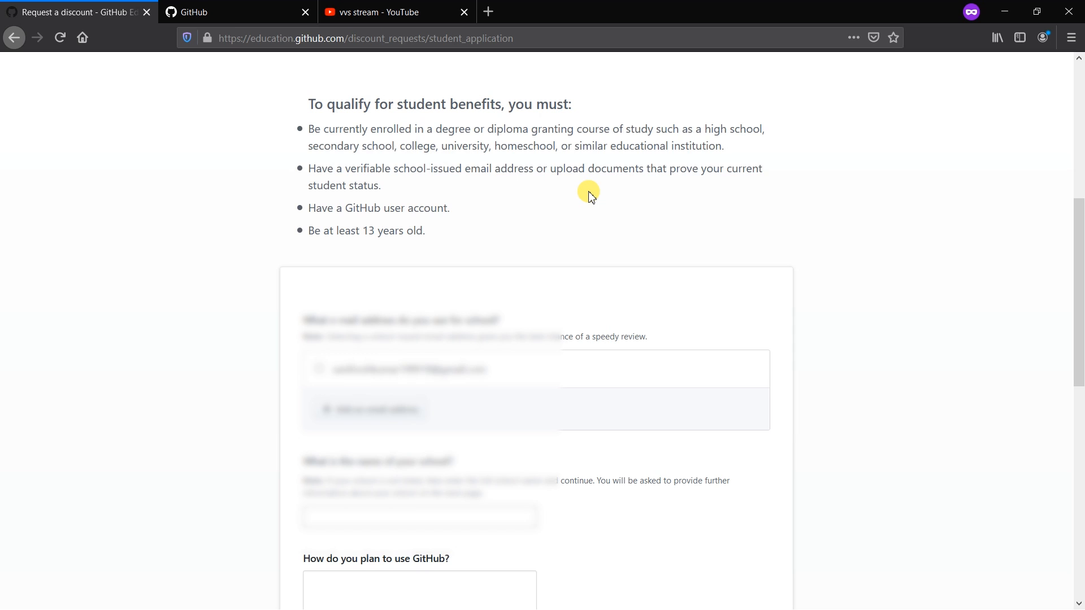
pyautogui.moveTo(317, 207)
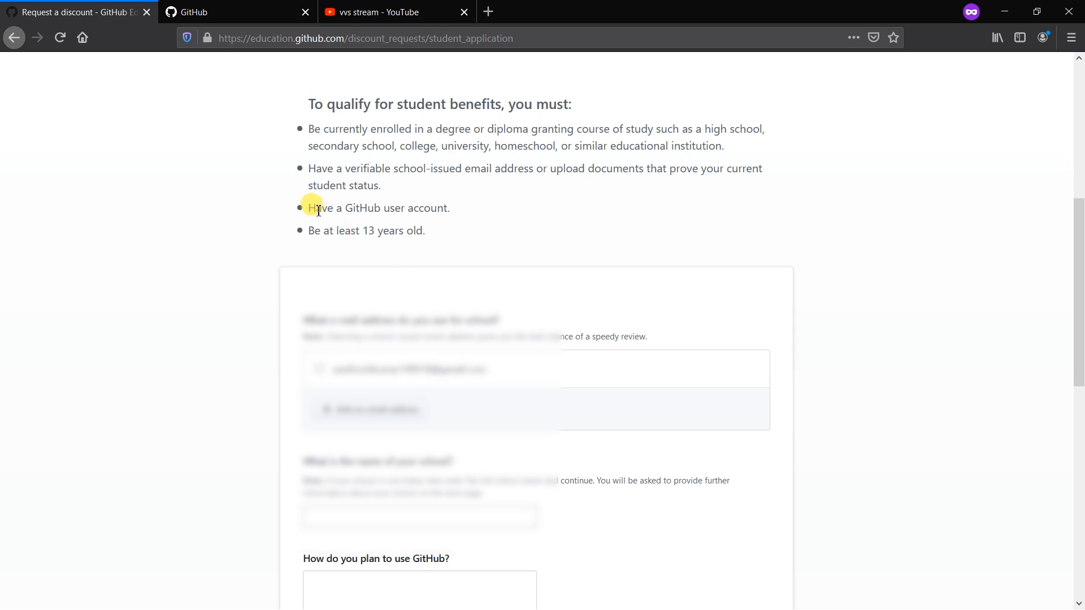
pyautogui.scroll(-3)
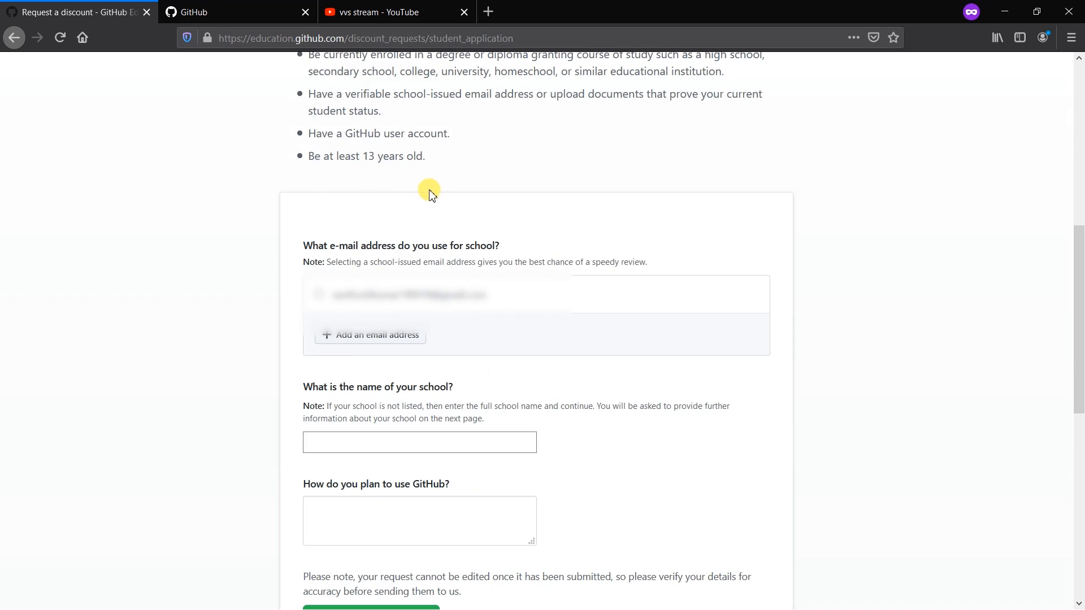
pyautogui.moveTo(493, 256)
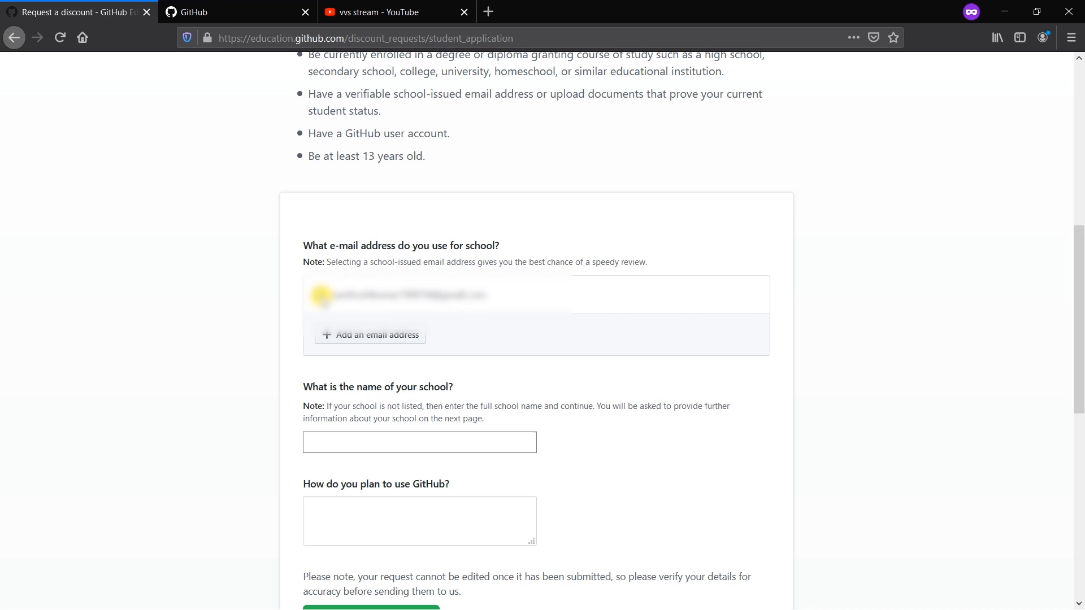
pyautogui.scroll(-3)
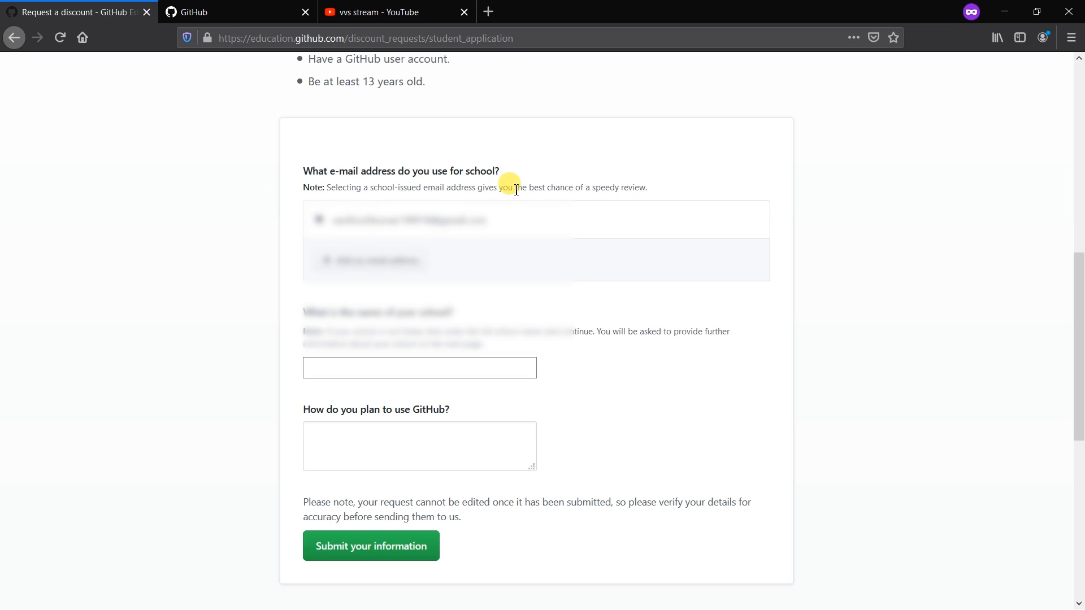
# Enter the school name and pick it from the suggested matches.
pyautogui.click(419, 367)
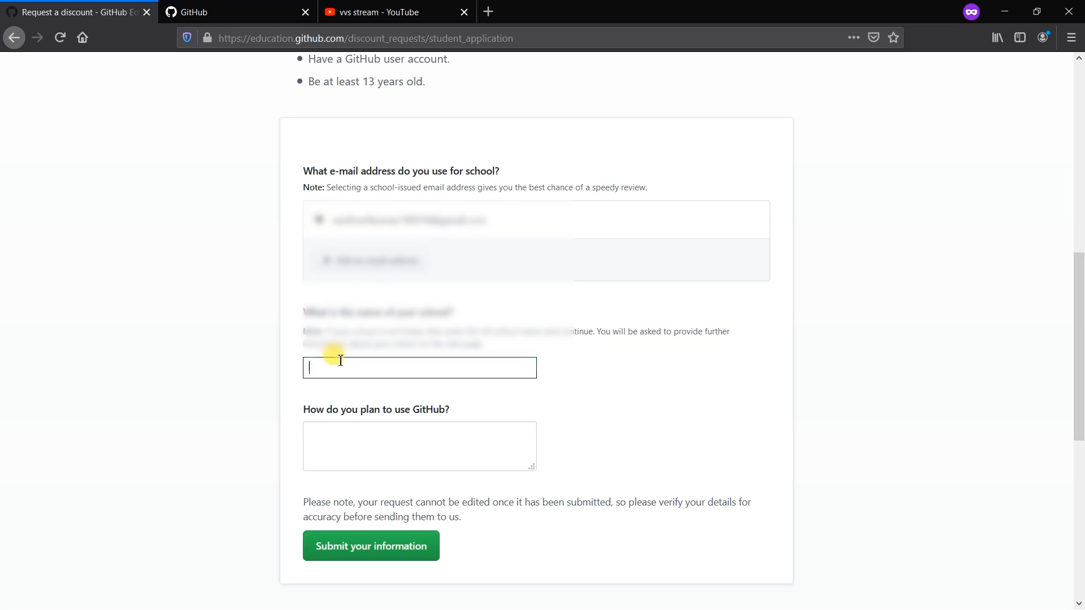
pyautogui.scroll(-3)
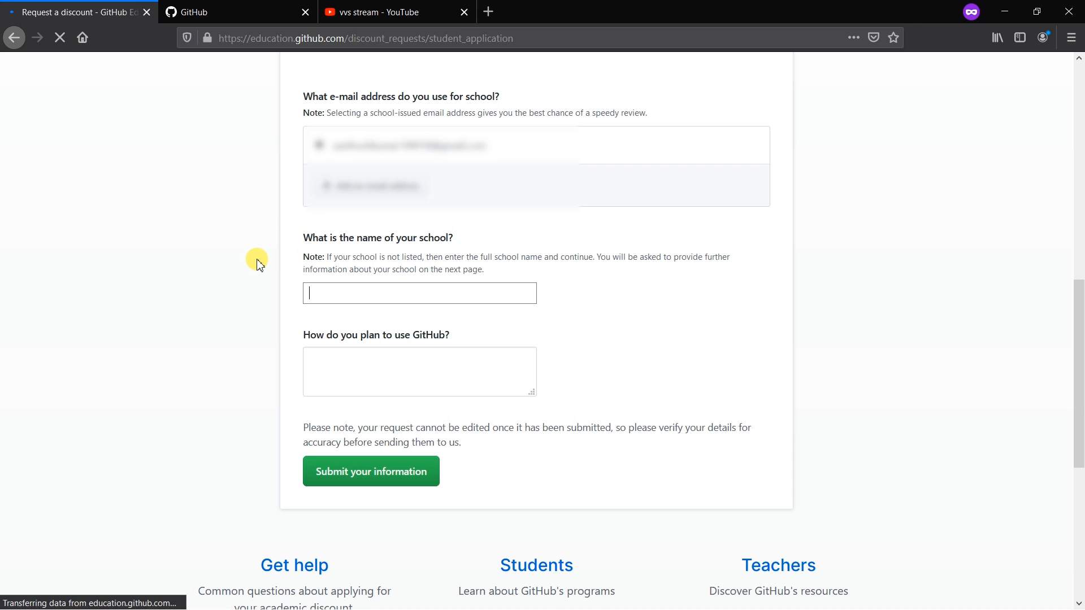
pyautogui.scroll(3)
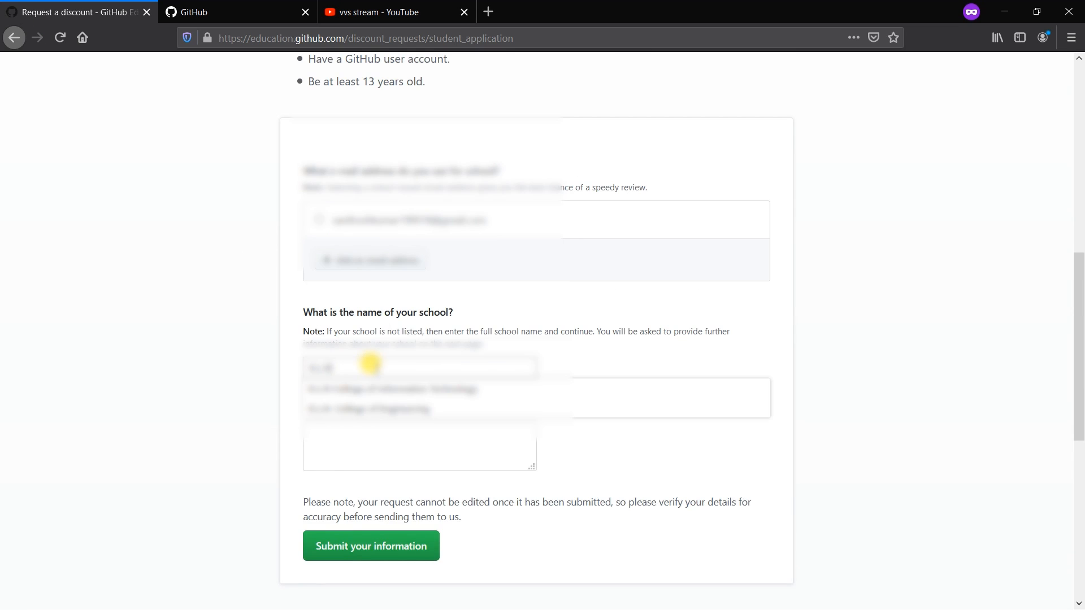
pyautogui.click(367, 408)
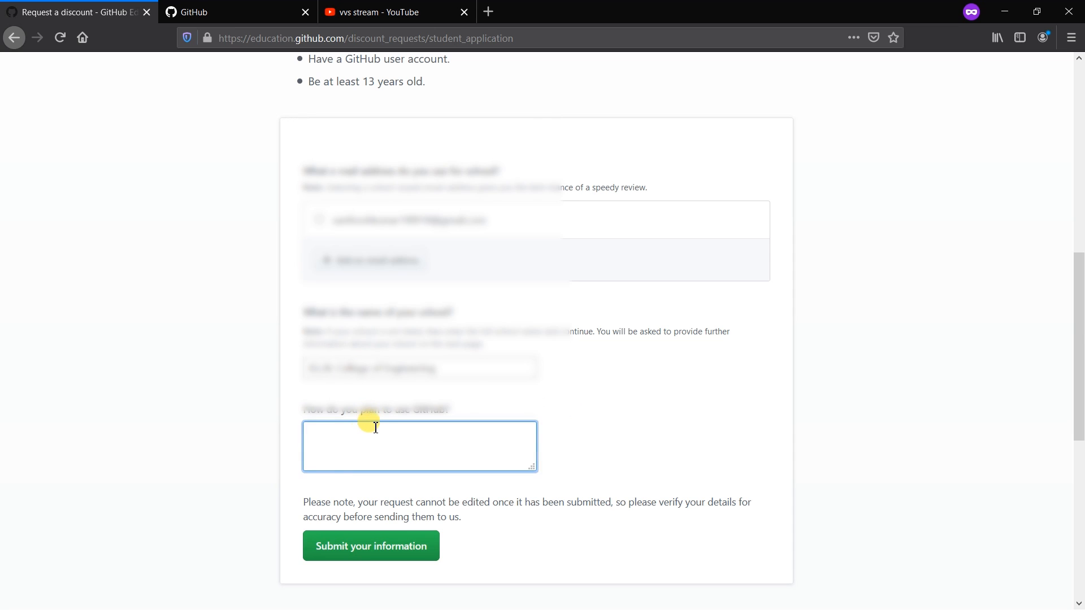
# Answer 'No Idea yet' for how you plan to use GitHub and submit.
pyautogui.click(370, 546)
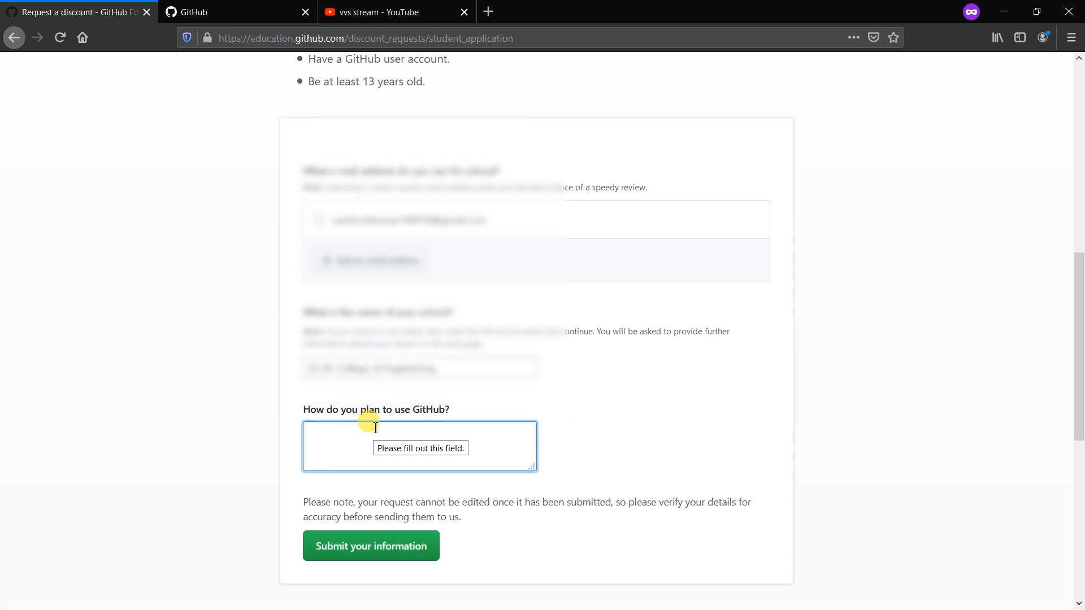
pyautogui.click(418, 446)
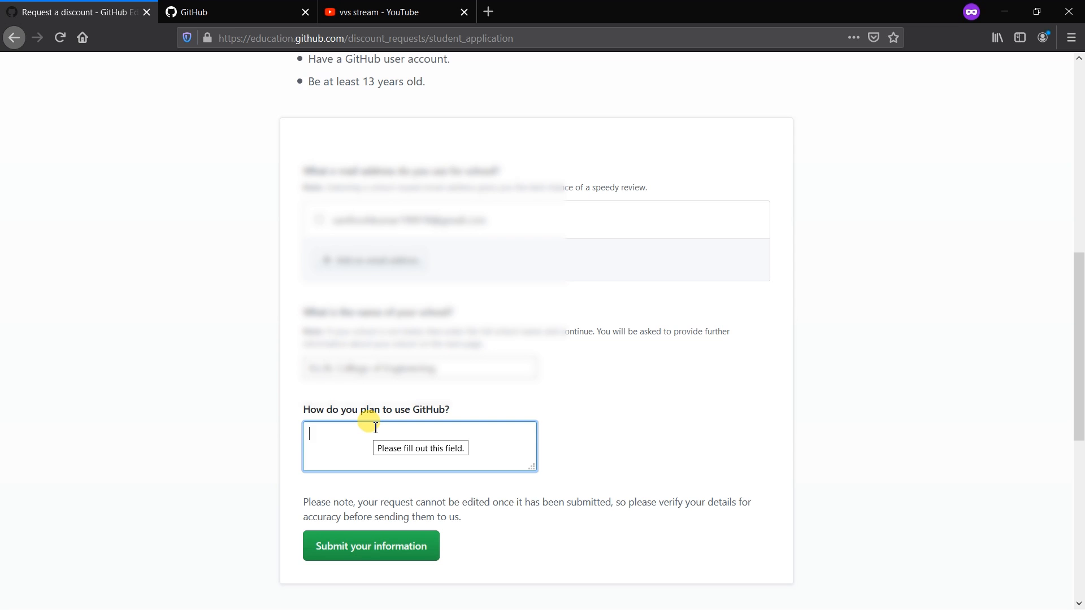
pyautogui.write('No Id')
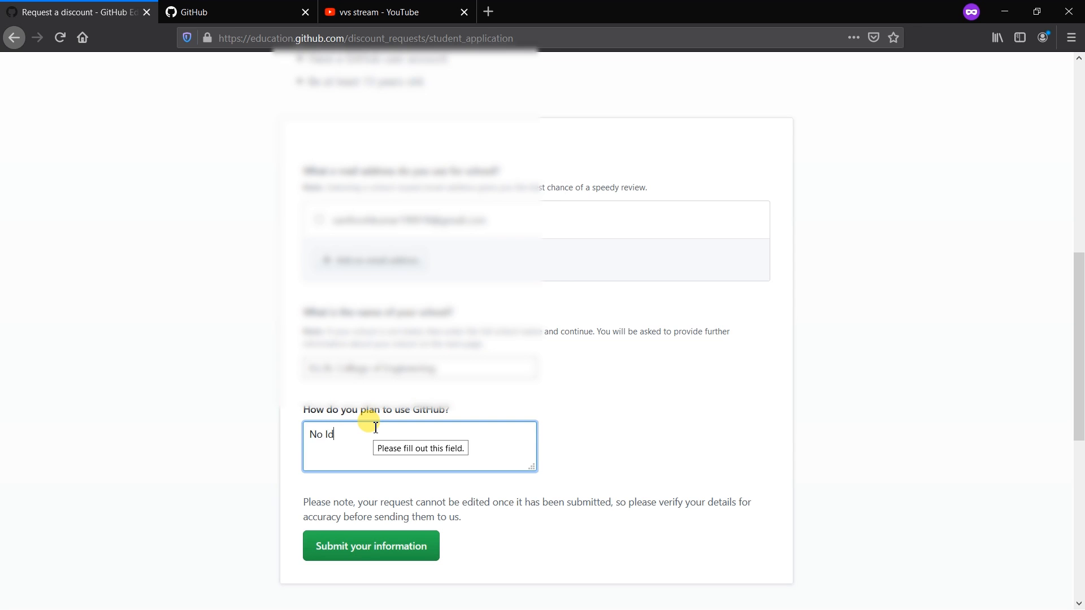
pyautogui.write('ea yet')
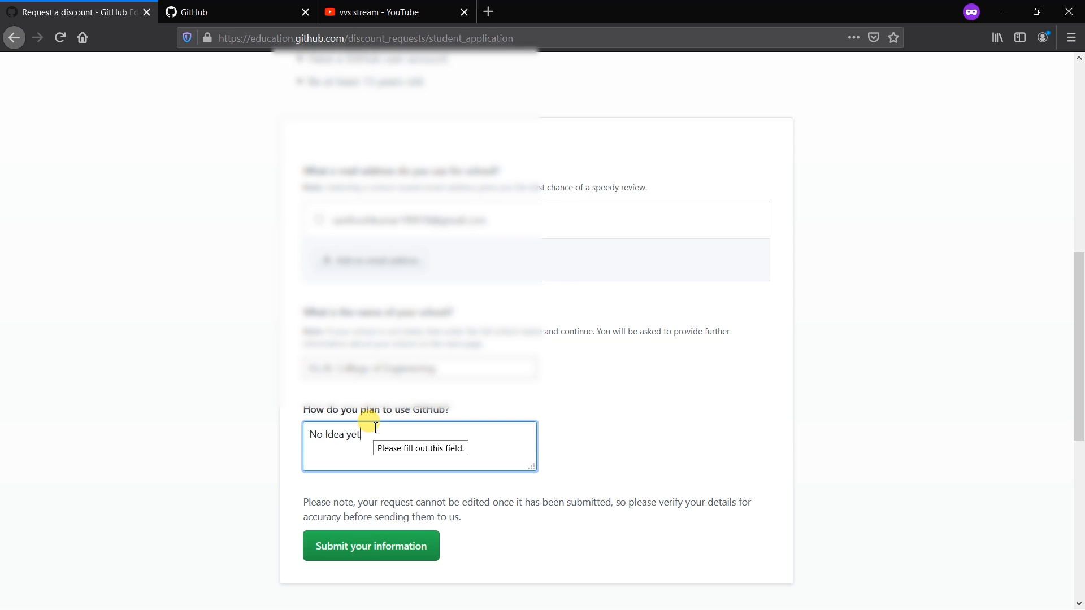
pyautogui.click(370, 546)
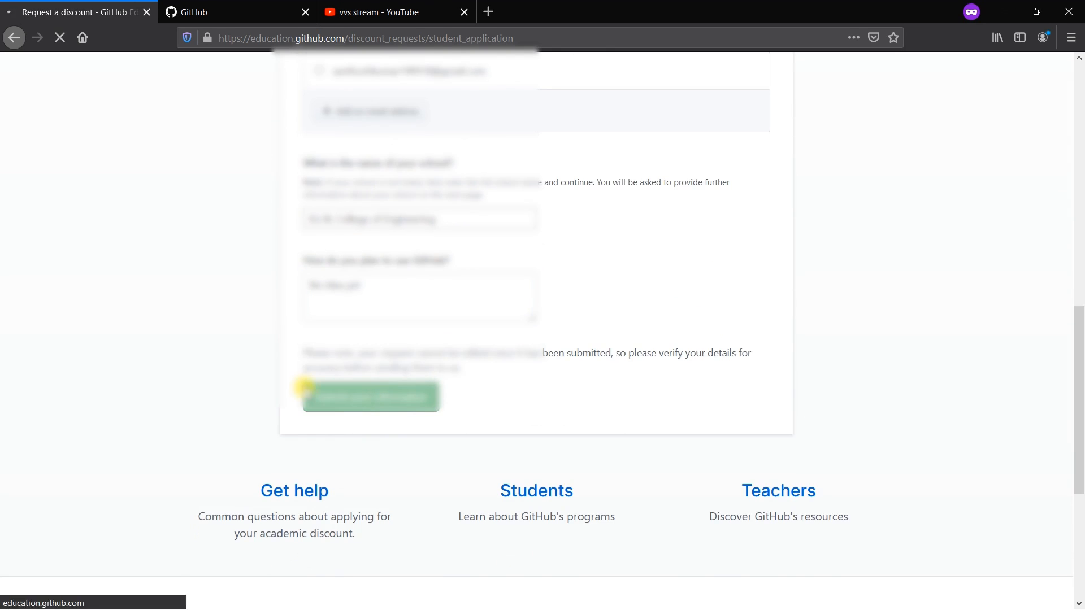
pyautogui.click(371, 395)
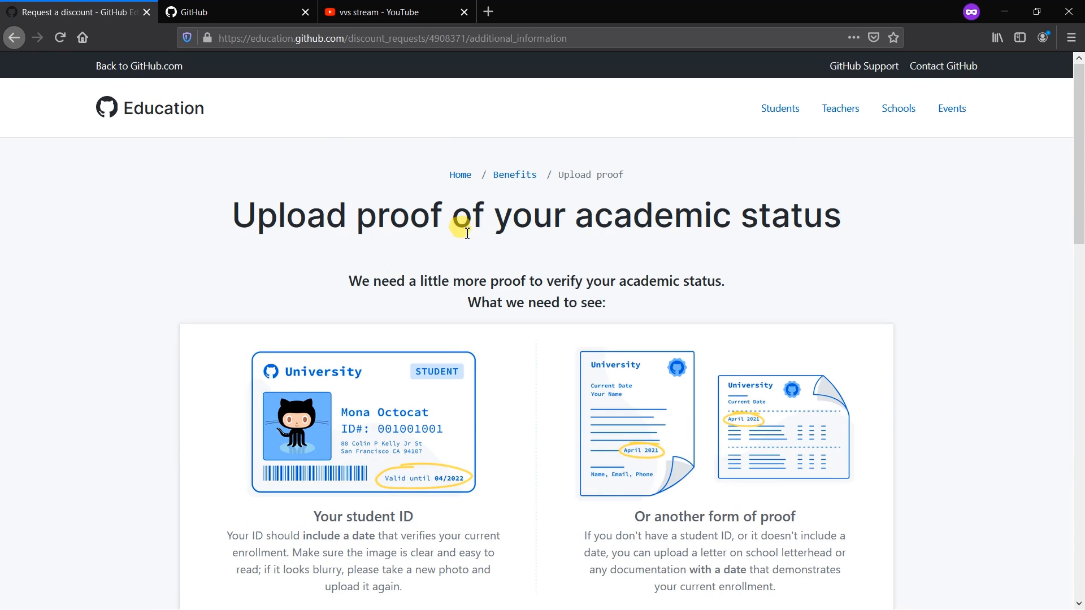
pyautogui.moveTo(489, 270)
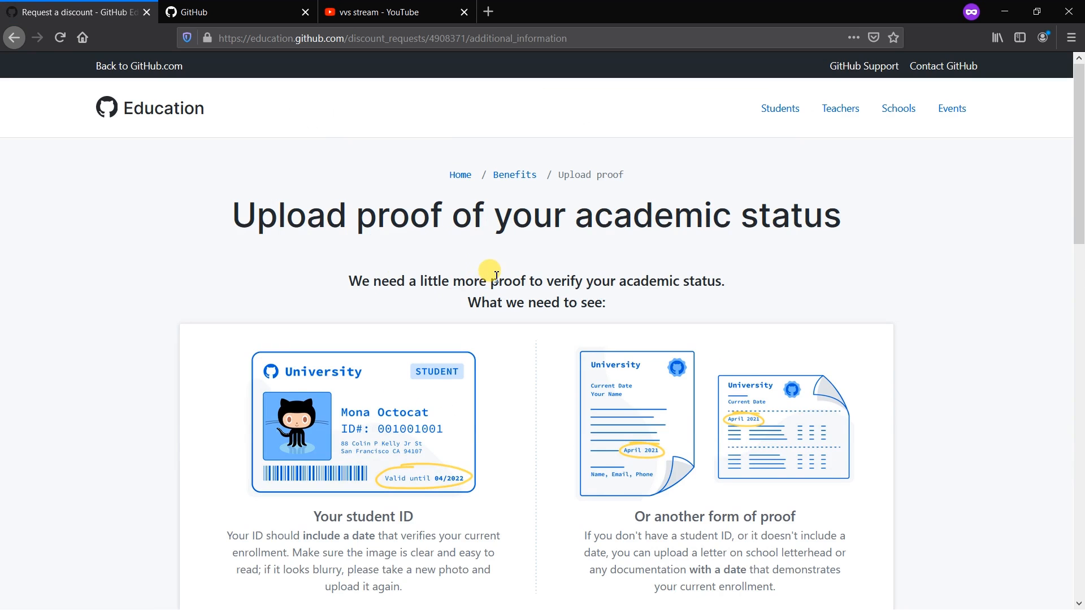
# Upload a proof-of-academic-status photo and submit the discount request.
pyautogui.scroll(-3)
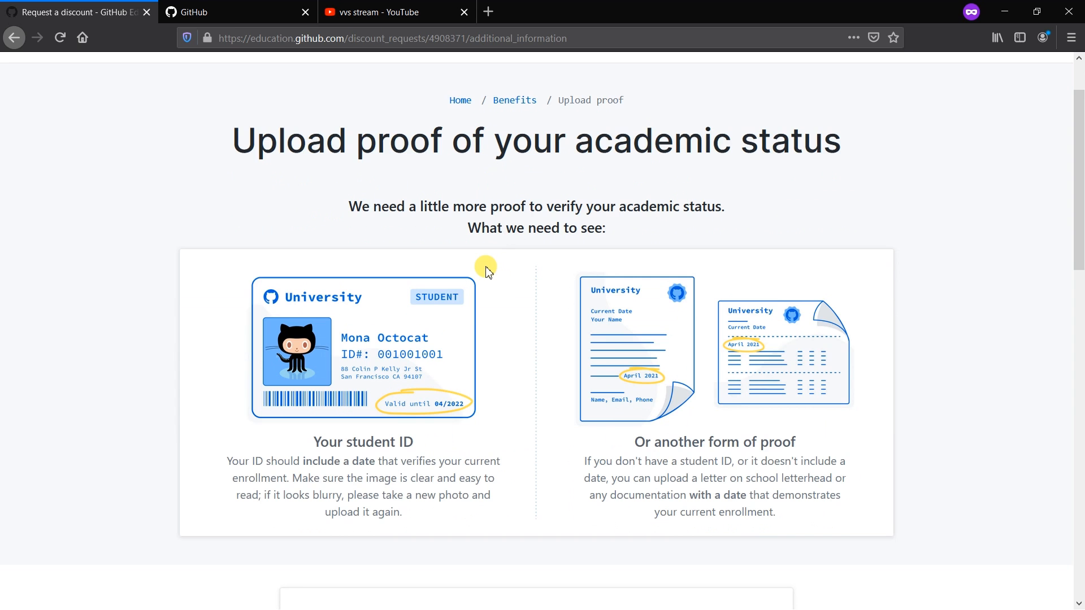
pyautogui.scroll(-3)
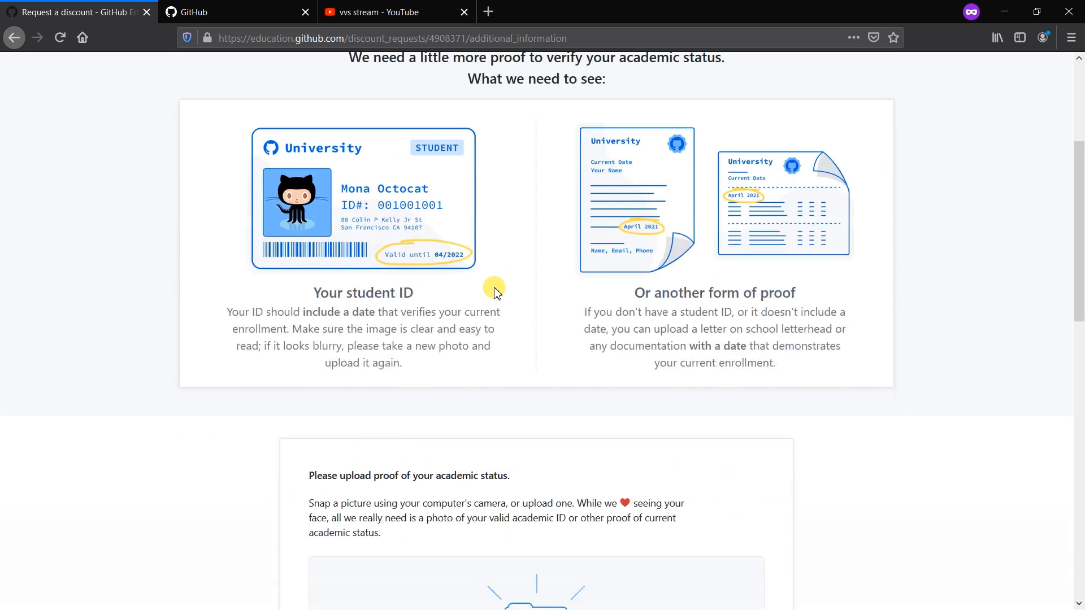
pyautogui.moveTo(638, 282)
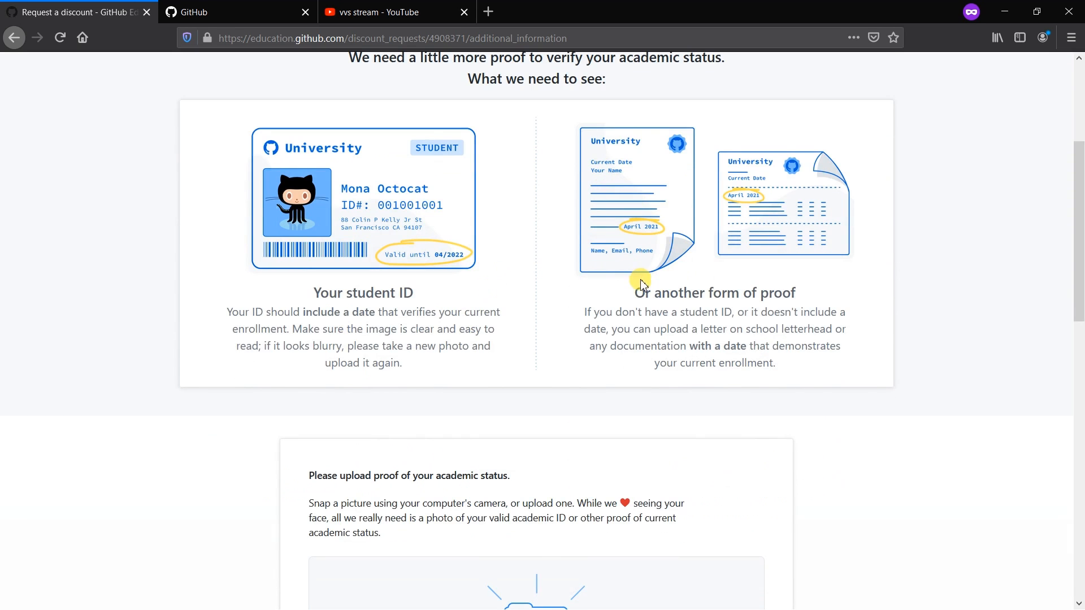
pyautogui.moveTo(650, 306)
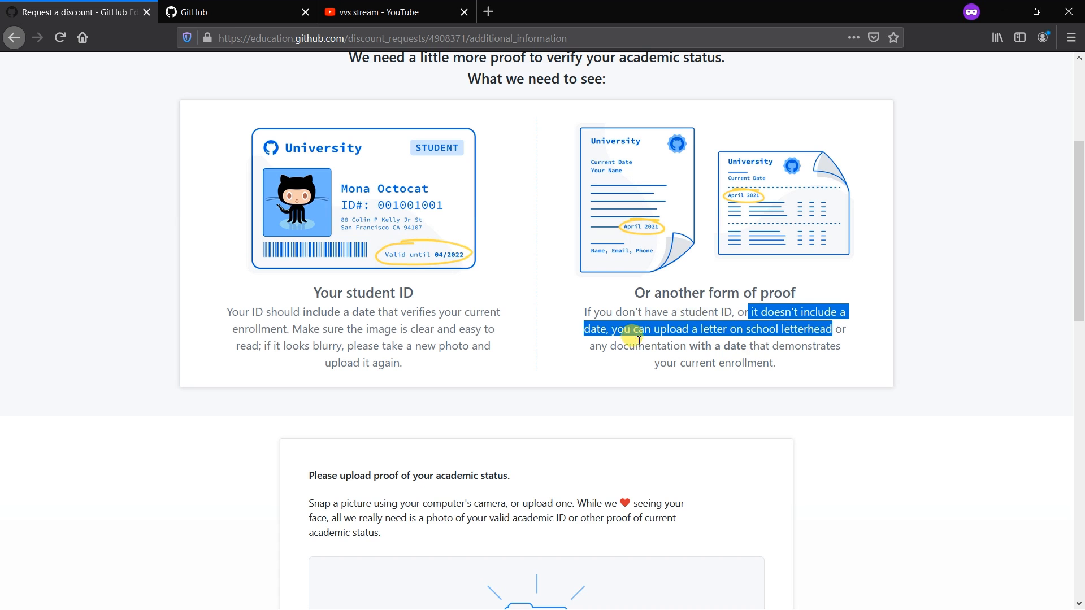
pyautogui.click(794, 368)
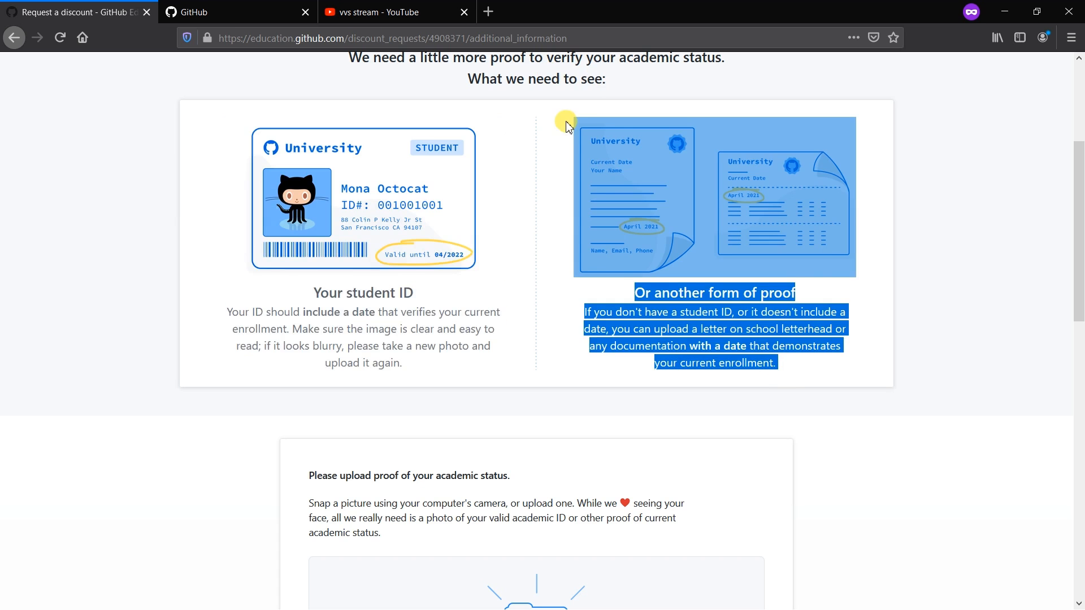
pyautogui.scroll(-3)
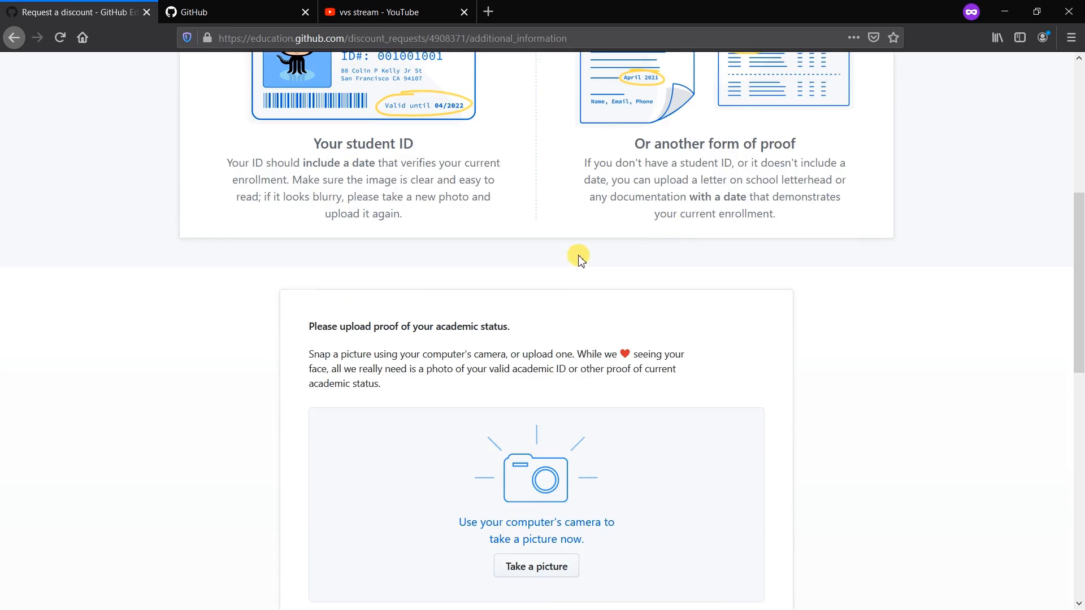
pyautogui.scroll(-3)
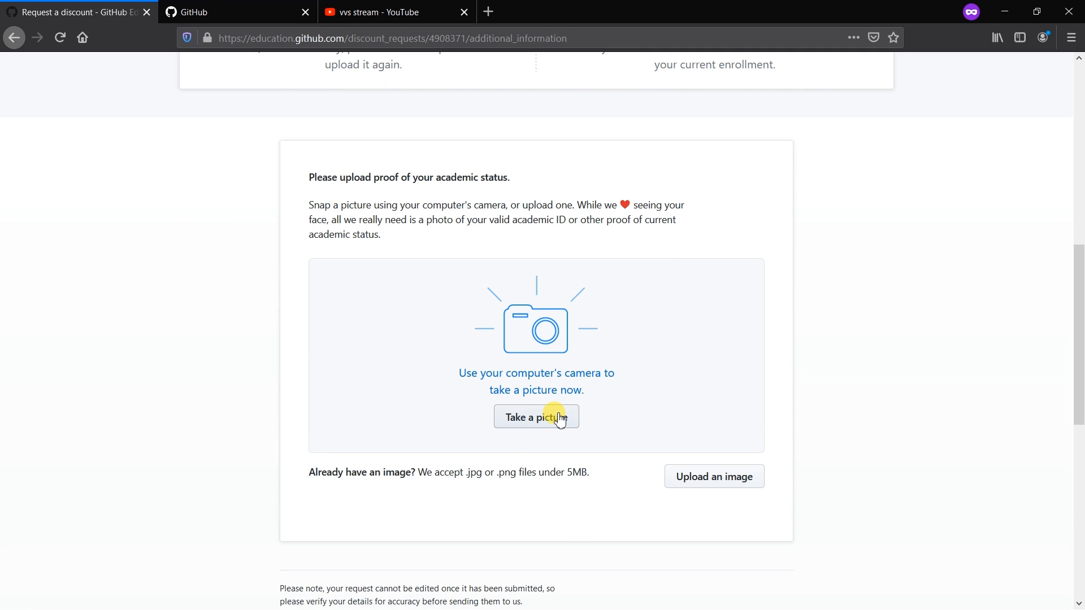
pyautogui.click(536, 416)
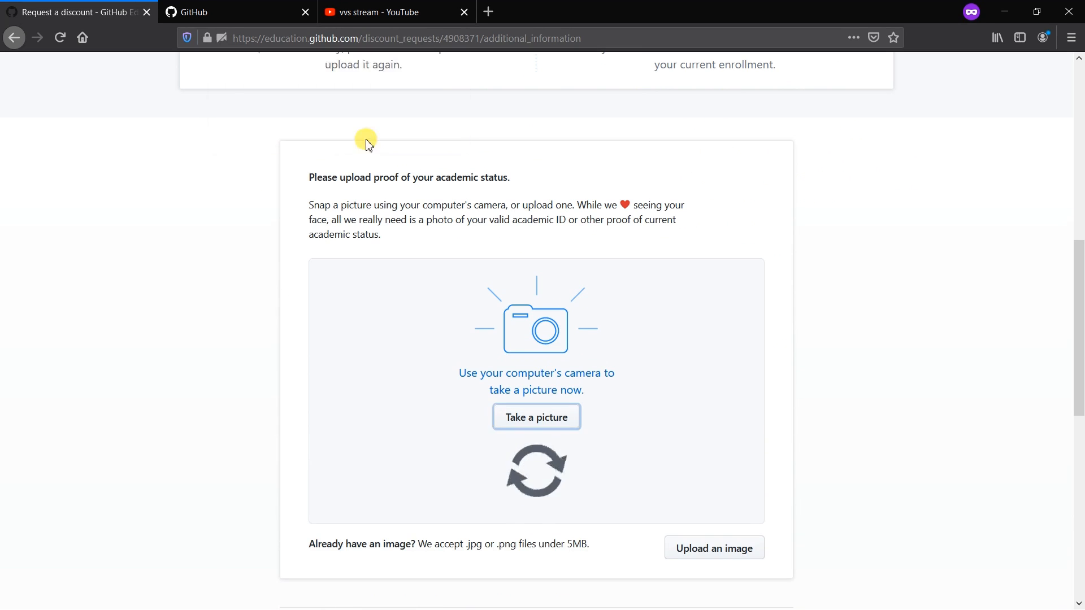
pyautogui.moveTo(723, 551)
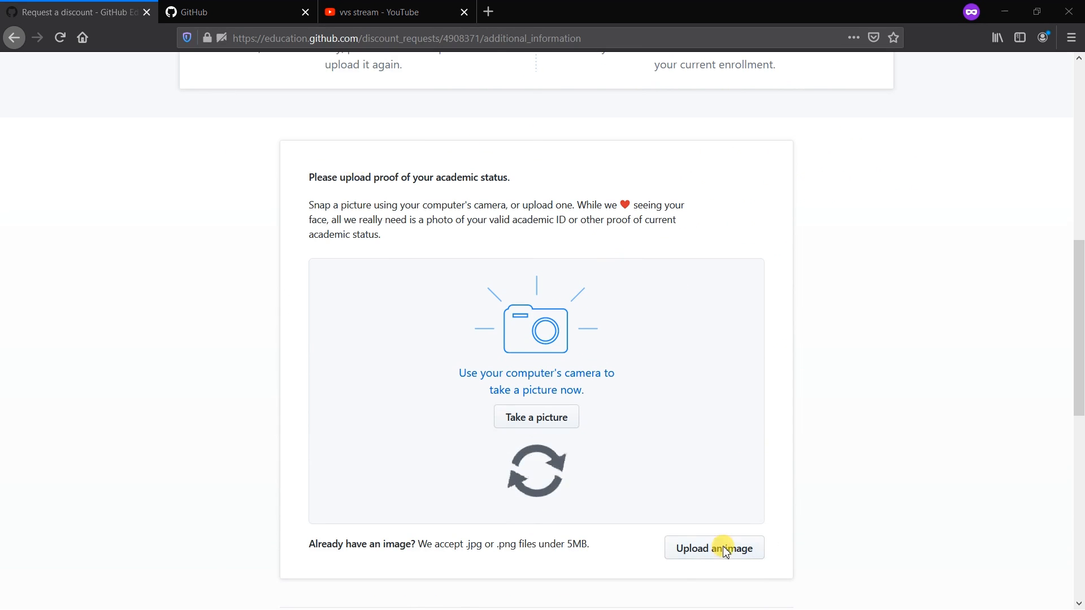
pyautogui.moveTo(485, 239)
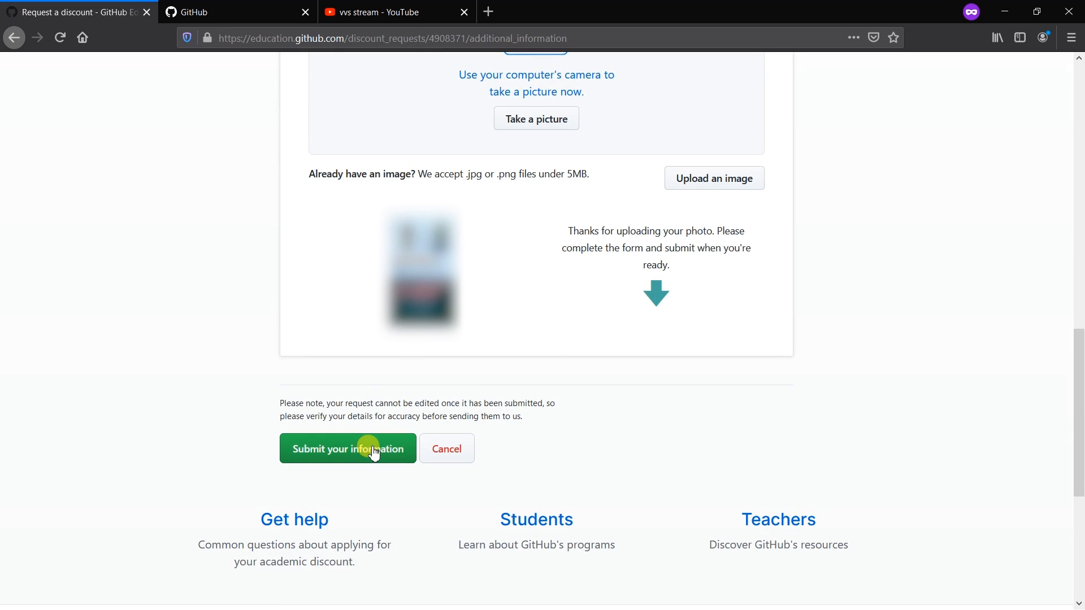
pyautogui.click(347, 448)
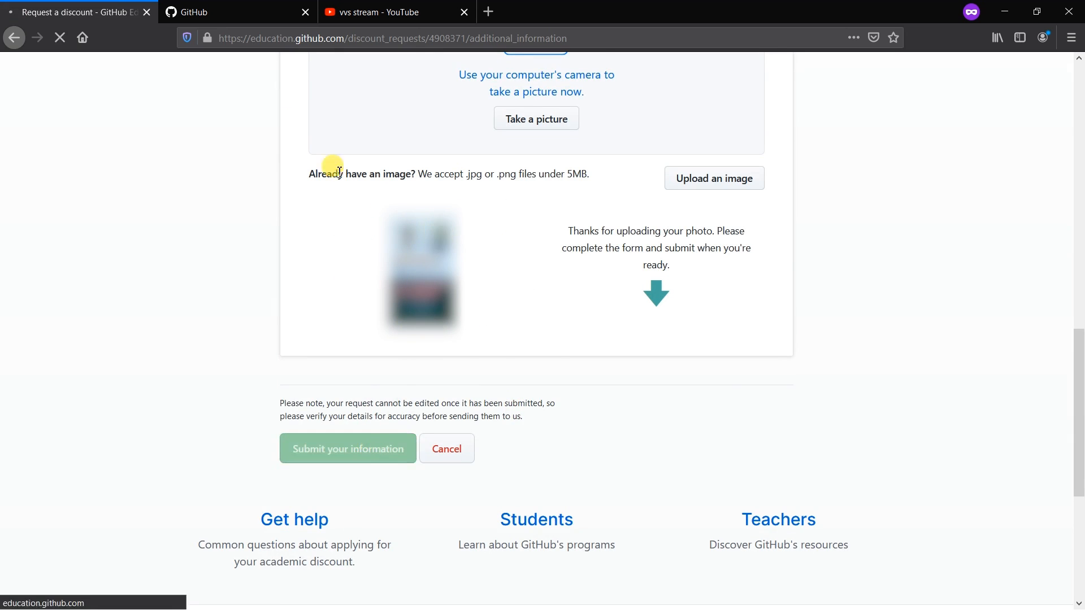
# View the Thanks for submitting confirmation and open the Student Developer Pack welcome email.
pyautogui.click(348, 448)
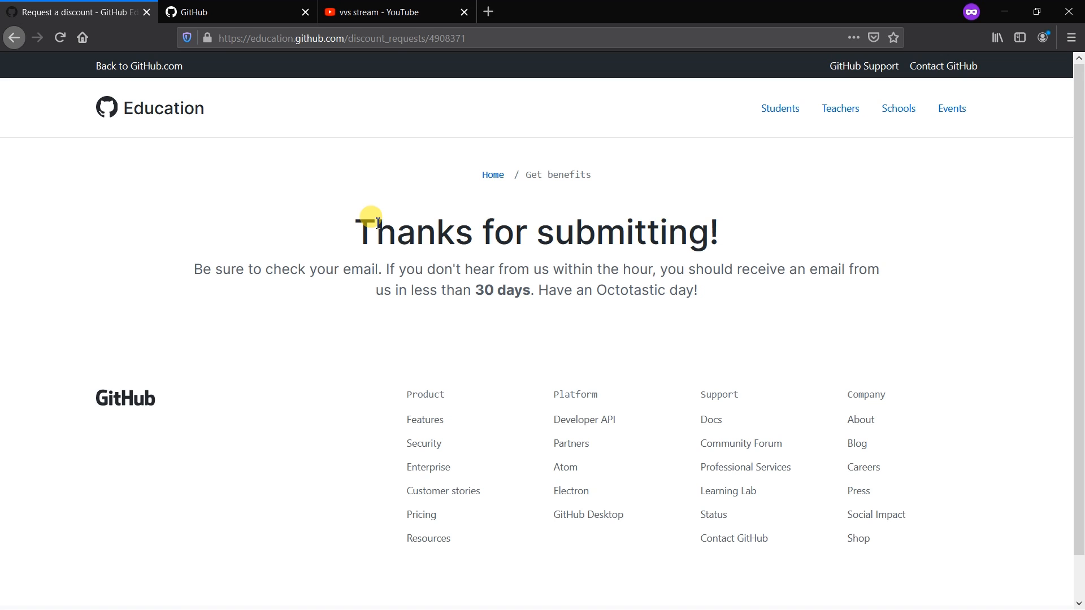
pyautogui.moveTo(151, 305)
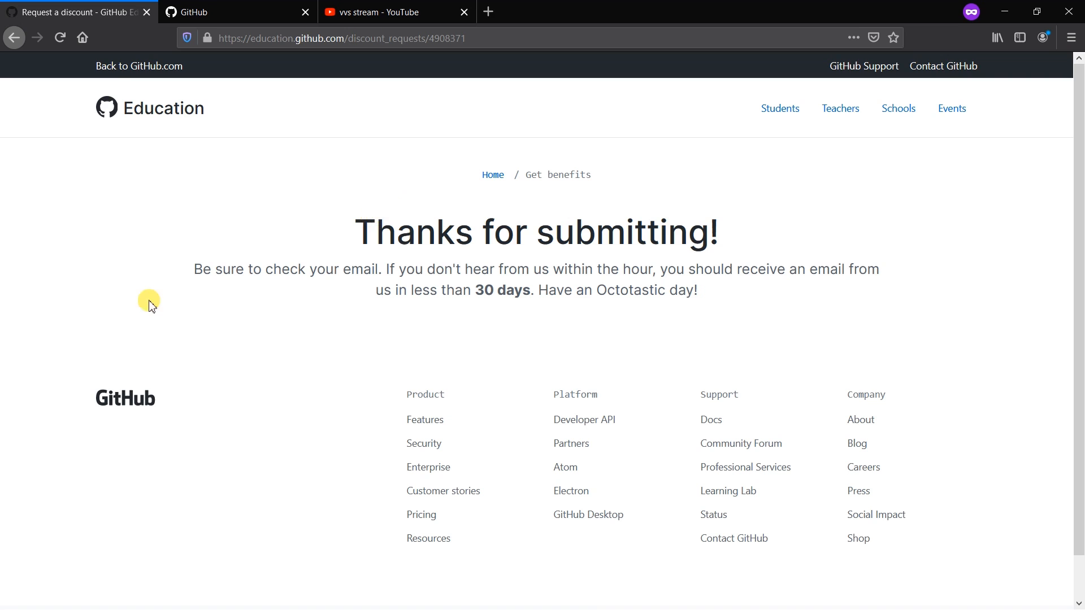
pyautogui.moveTo(152, 272)
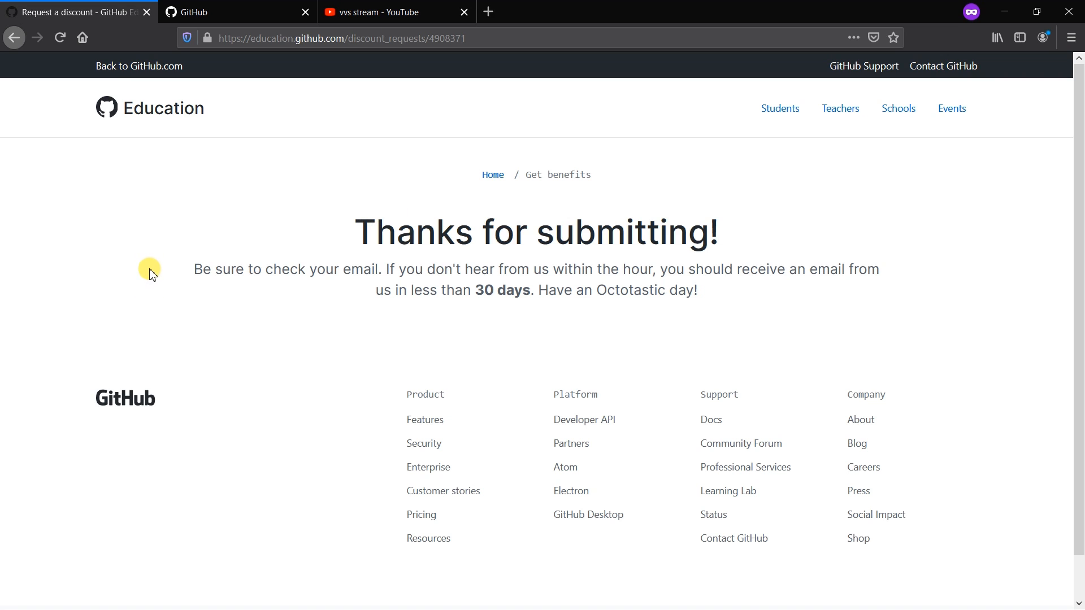
pyautogui.moveTo(145, 605)
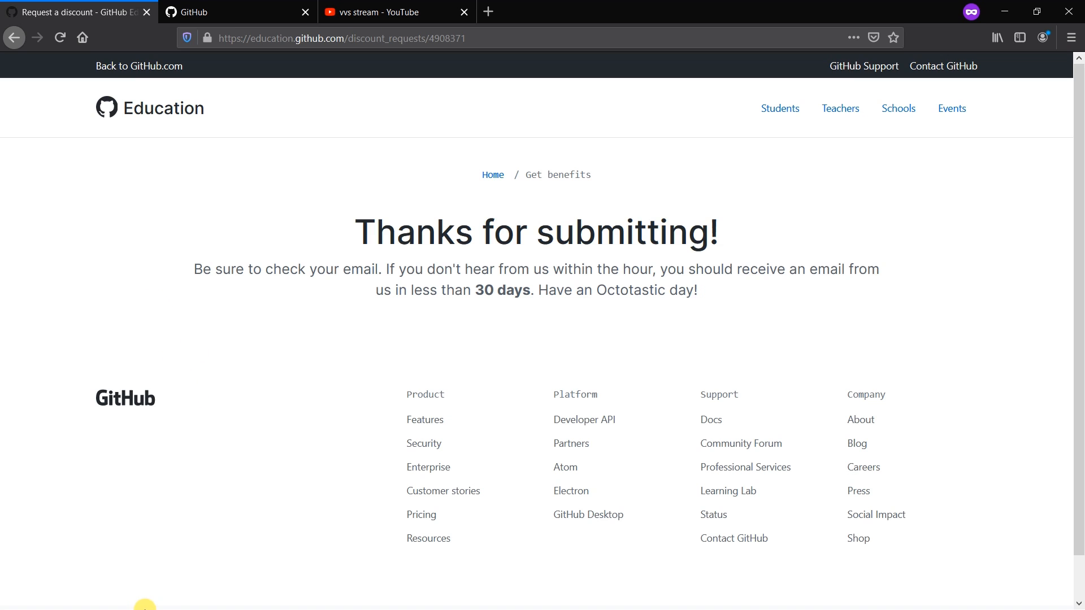
pyautogui.click(12, 599)
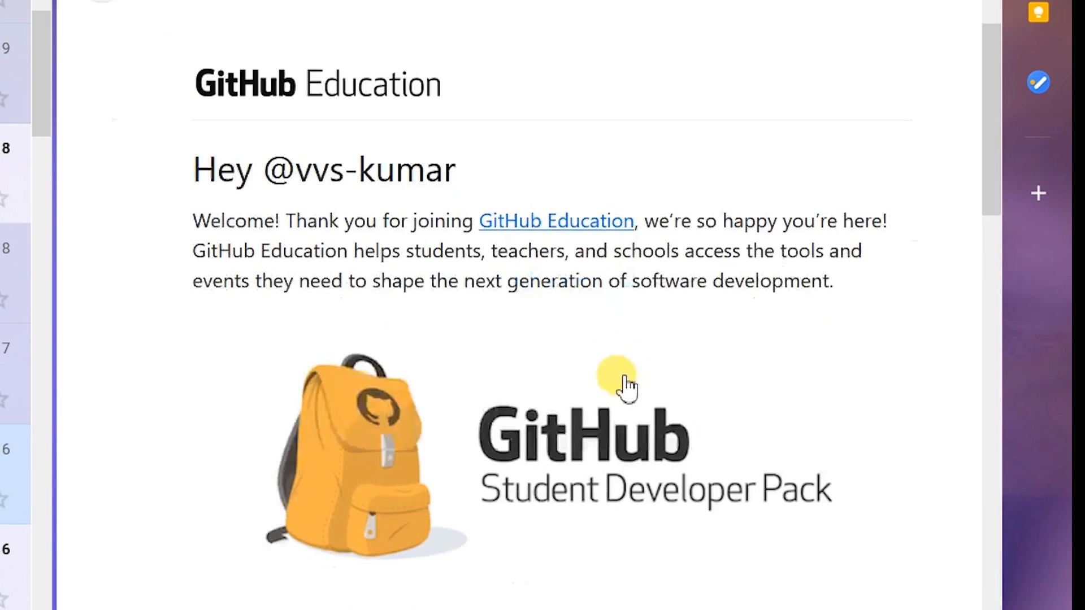
# Scroll through the GitHub Education welcome email in Gmail.
pyautogui.scroll(-3)
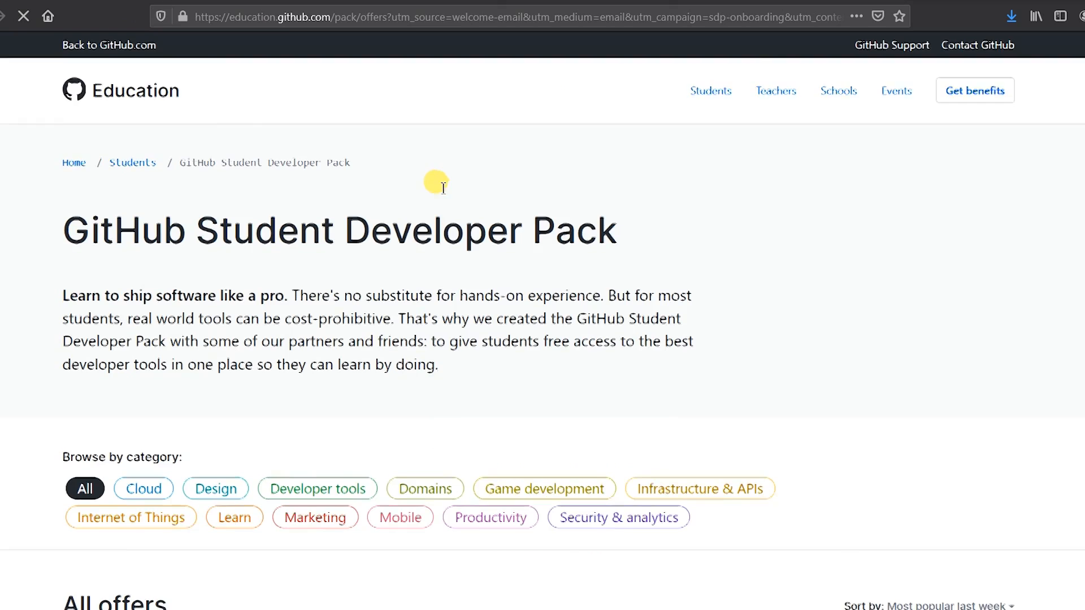
# Scroll the All offers list down to the Unity card and open its Unity Student offer.
pyautogui.scroll(-3)
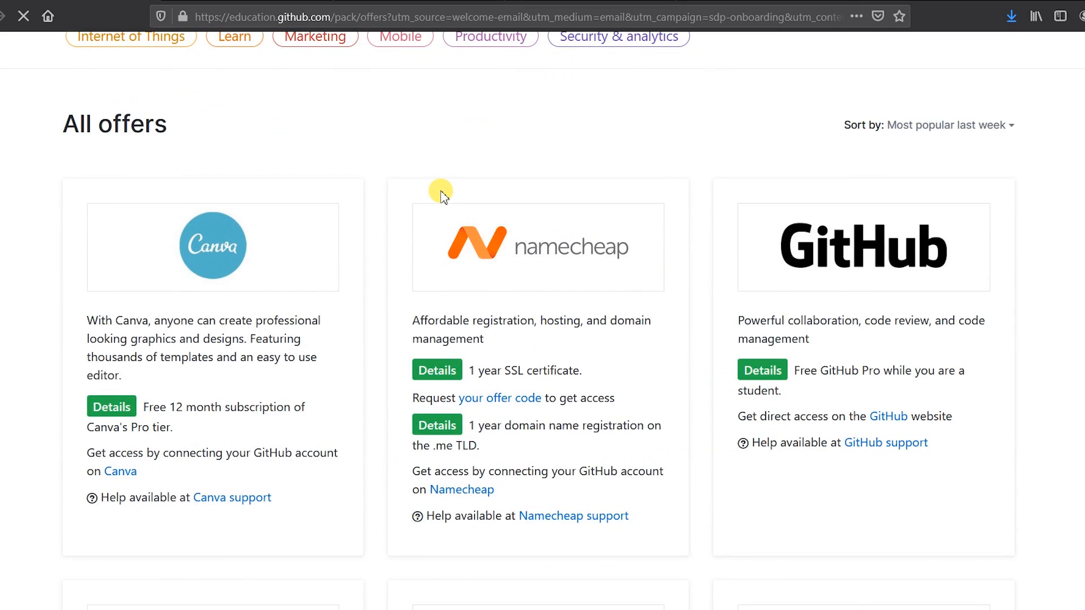
pyautogui.scroll(-3)
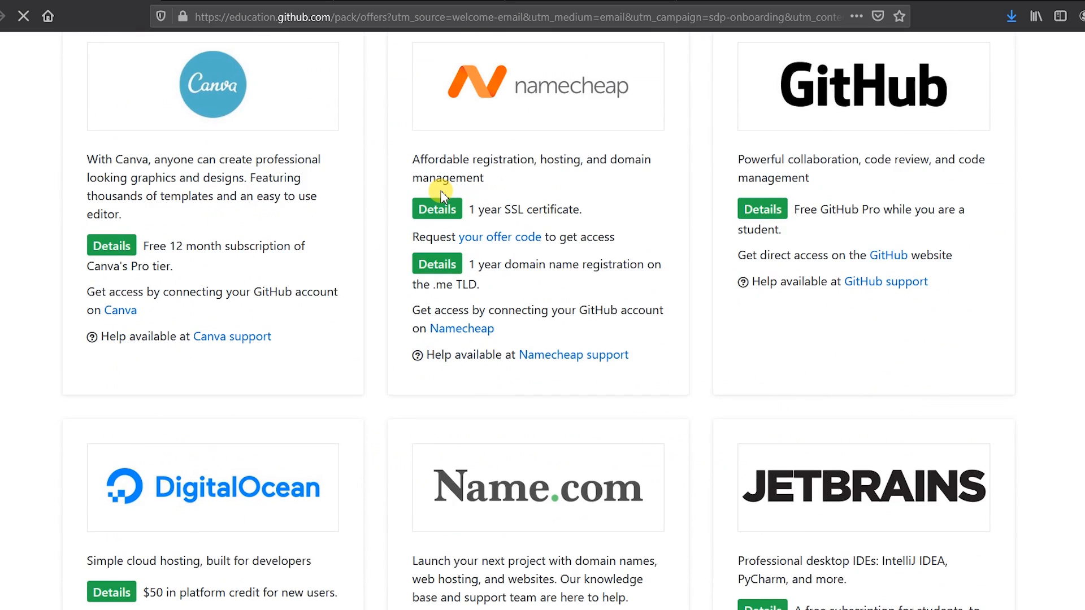
pyautogui.scroll(-3)
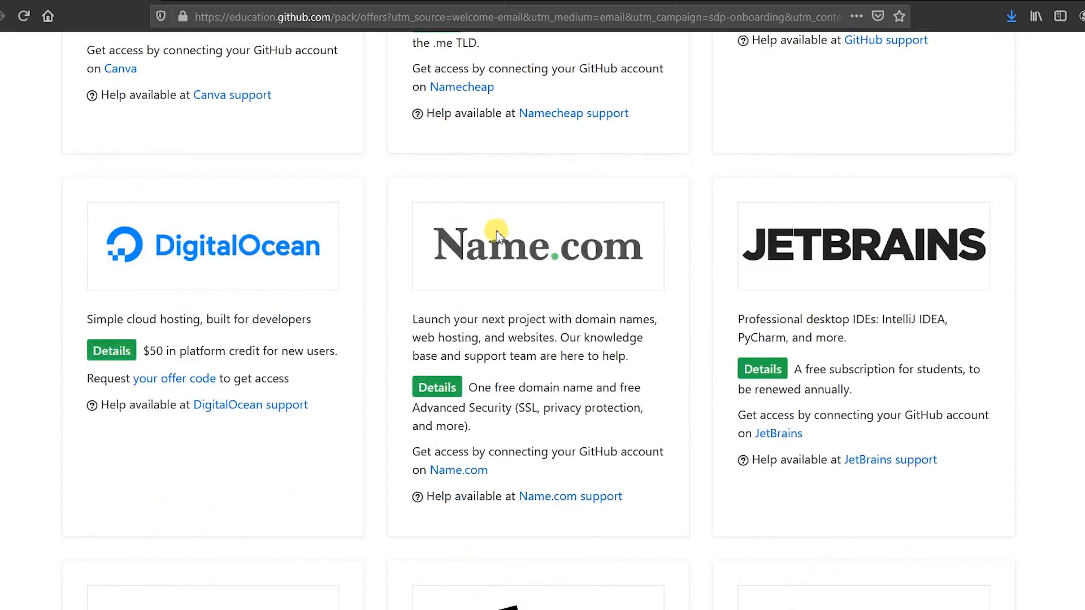
pyautogui.scroll(-3)
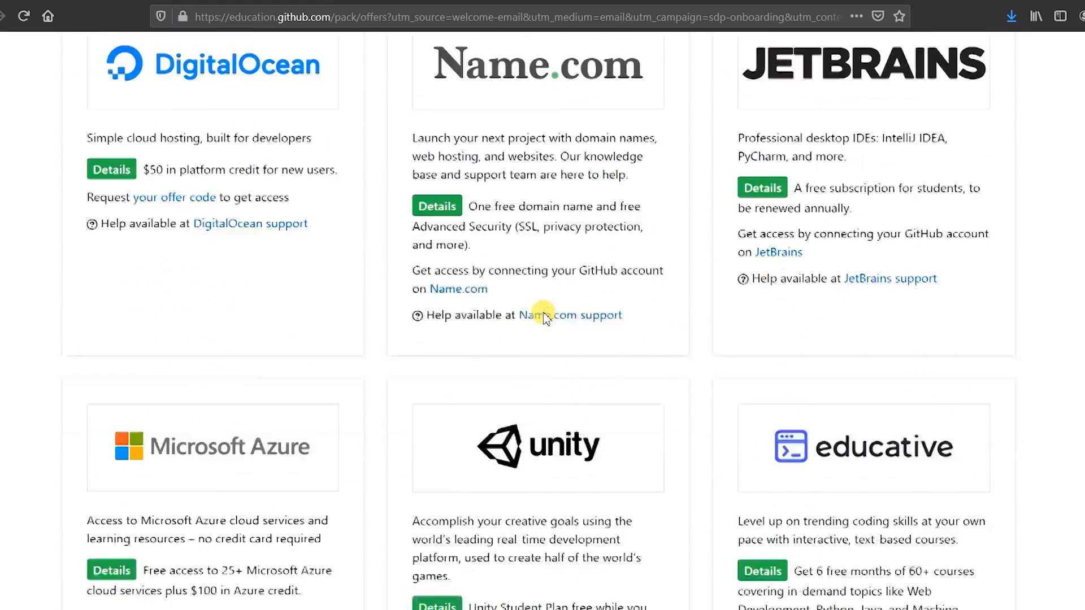
pyautogui.scroll(-3)
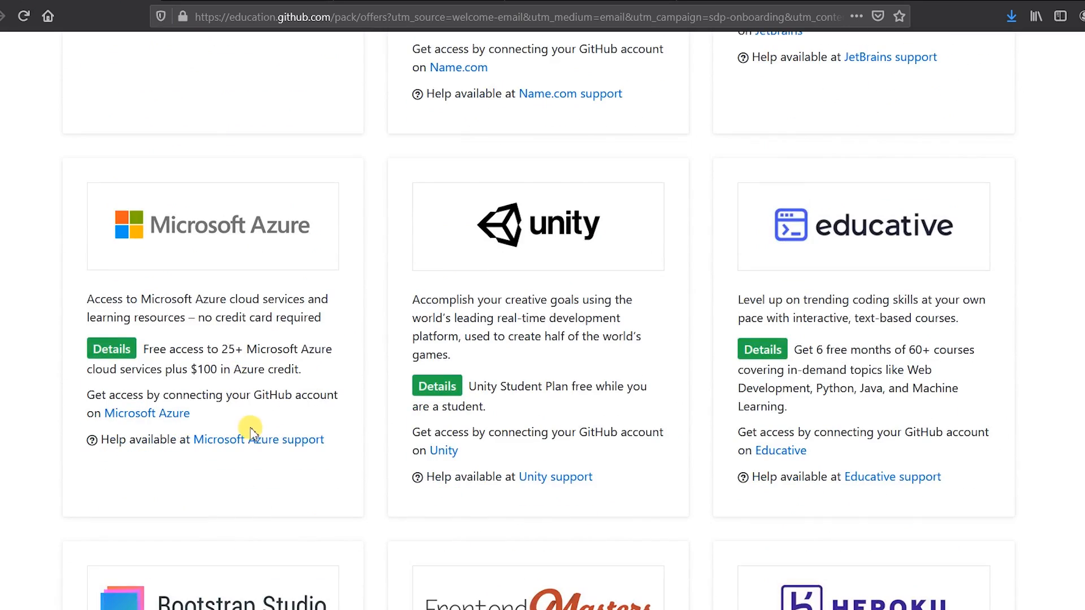
pyautogui.click(443, 450)
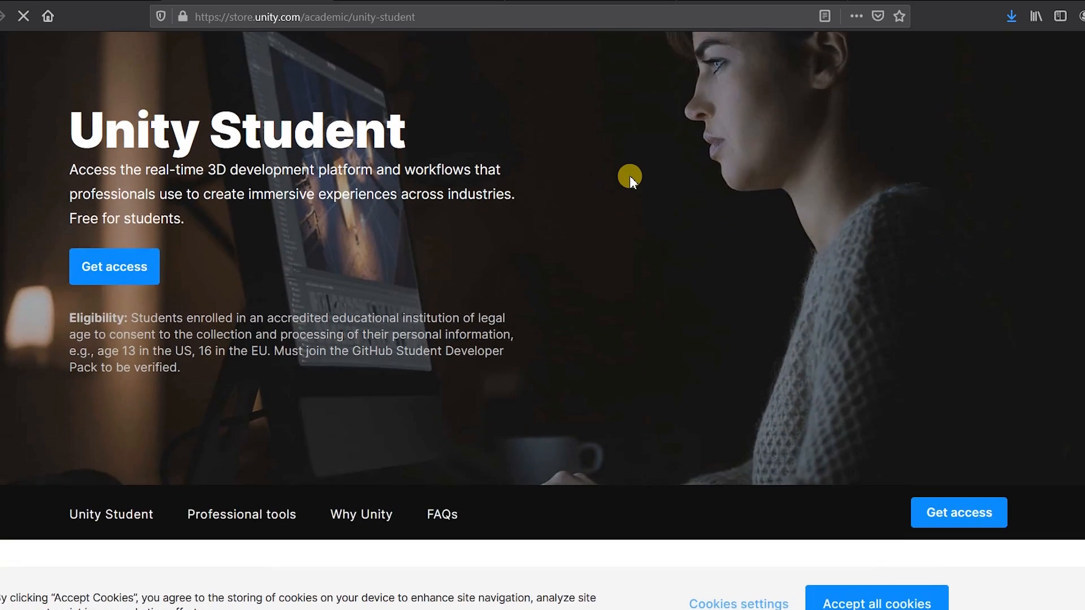
# Authorize the Unity Student plan with GitHub and focus the Unity ID email field.
pyautogui.scroll(-3)
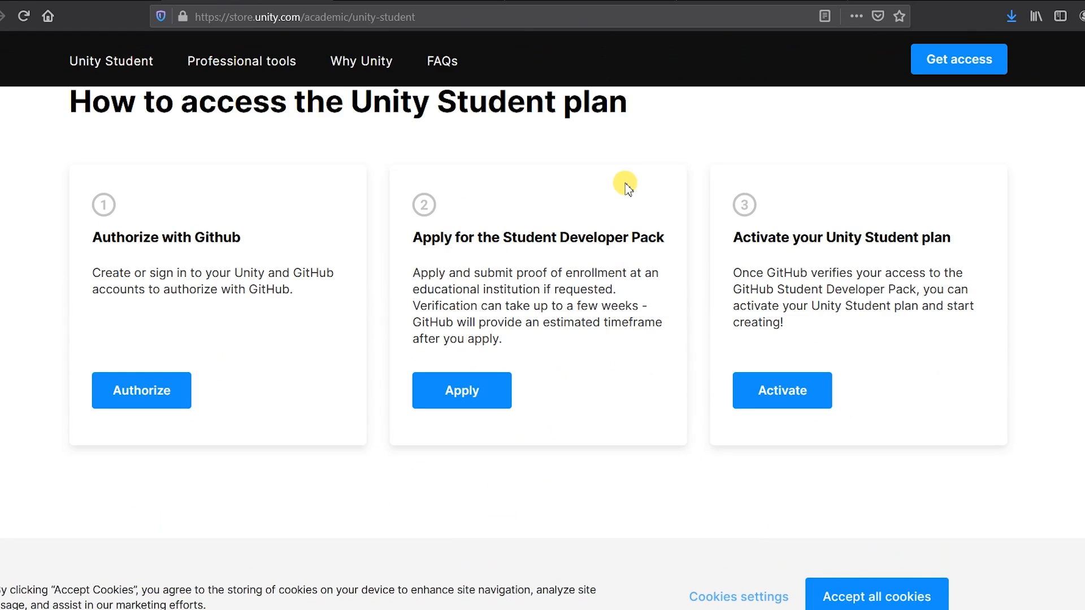
pyautogui.moveTo(206, 326)
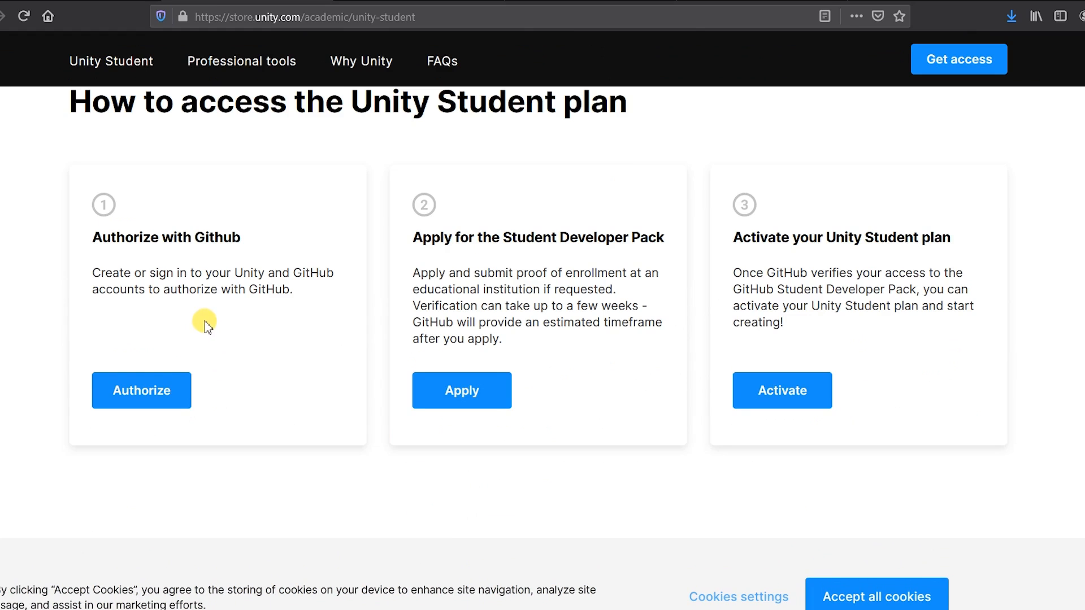
pyautogui.moveTo(211, 319)
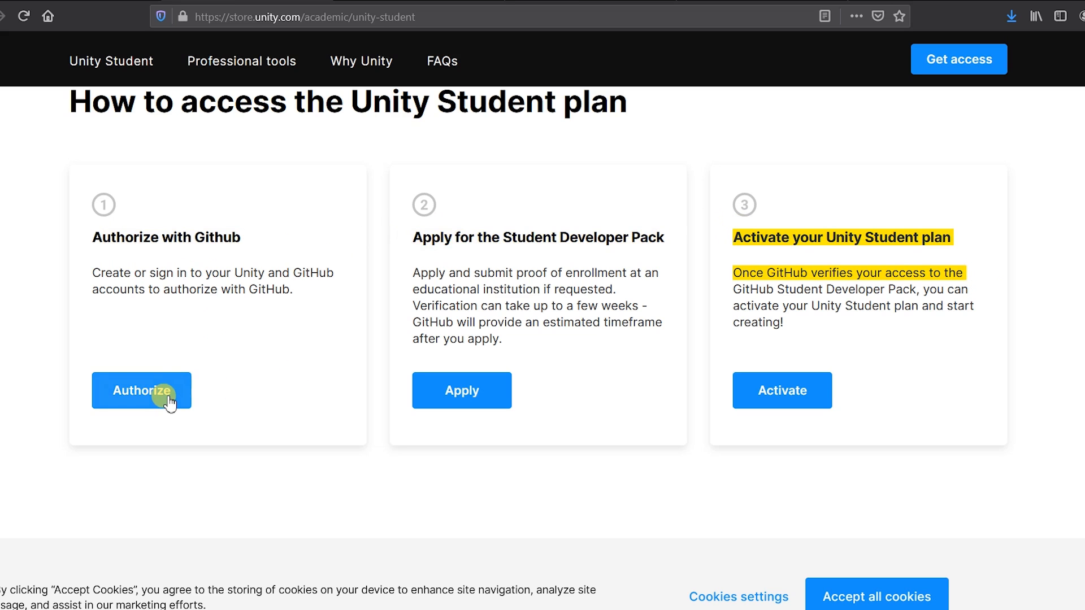
pyautogui.click(141, 390)
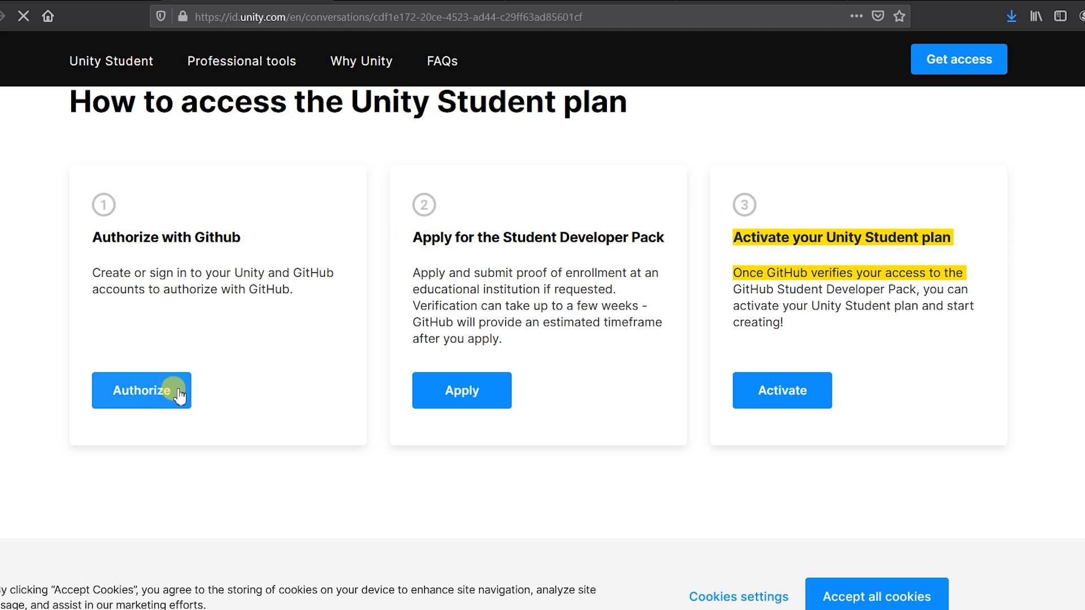
pyautogui.click(141, 391)
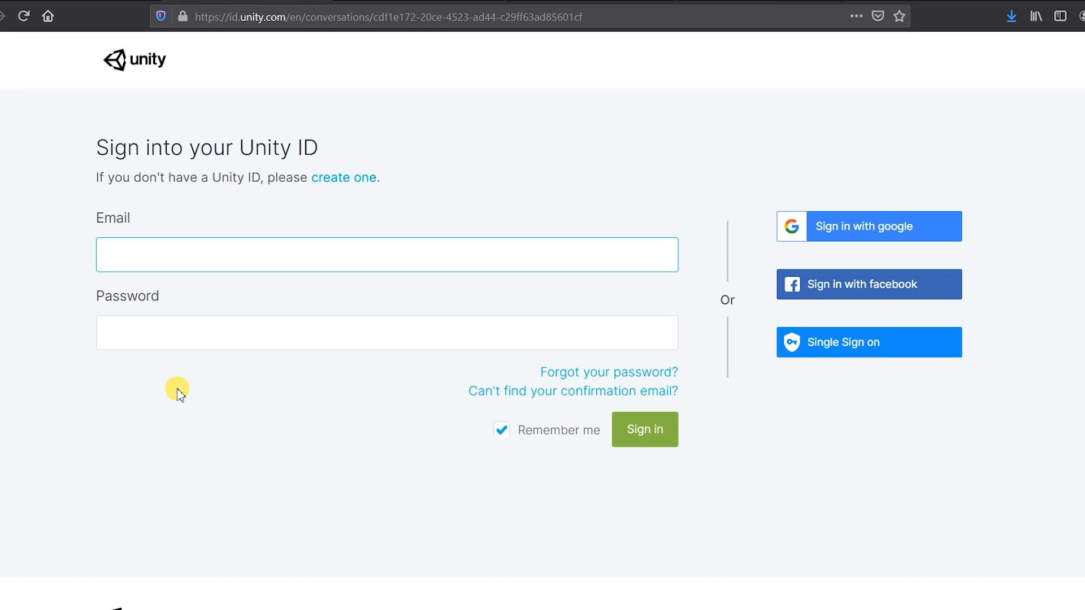
pyautogui.click(388, 254)
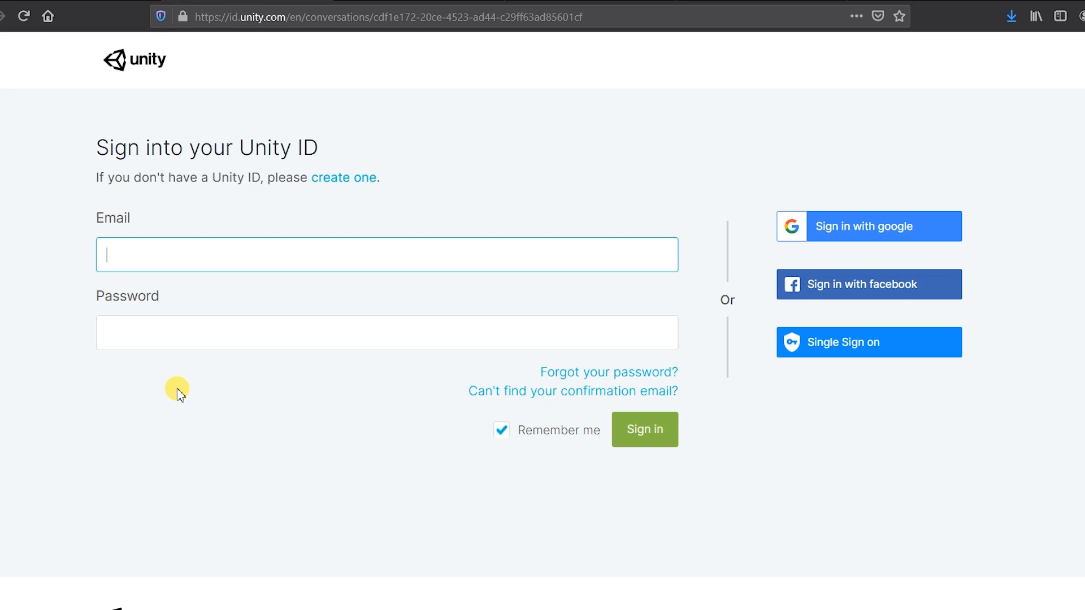